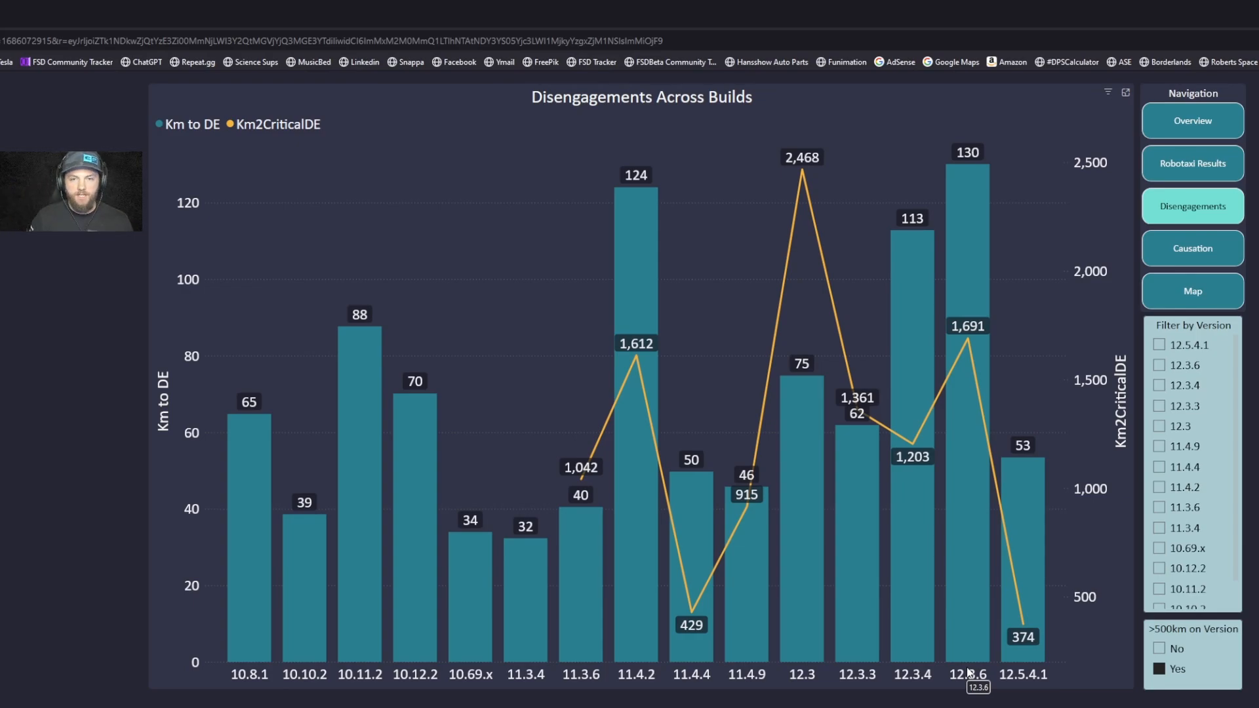
- Show the overview for build 12.5.4.1: 31 robotaxi trips, 65% success, 53 km per disengagement
{"action": "left_click", "coordinate": [1191, 163]}
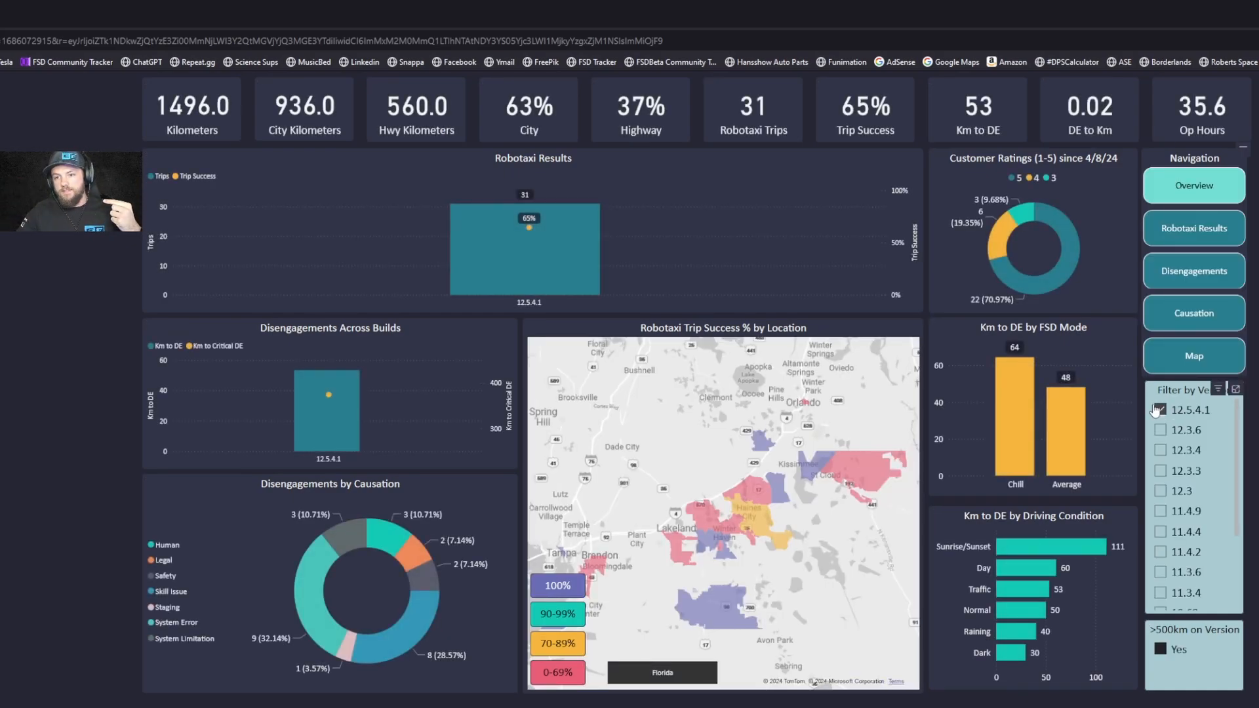
{"action": "left_click", "coordinate": [1160, 409]}
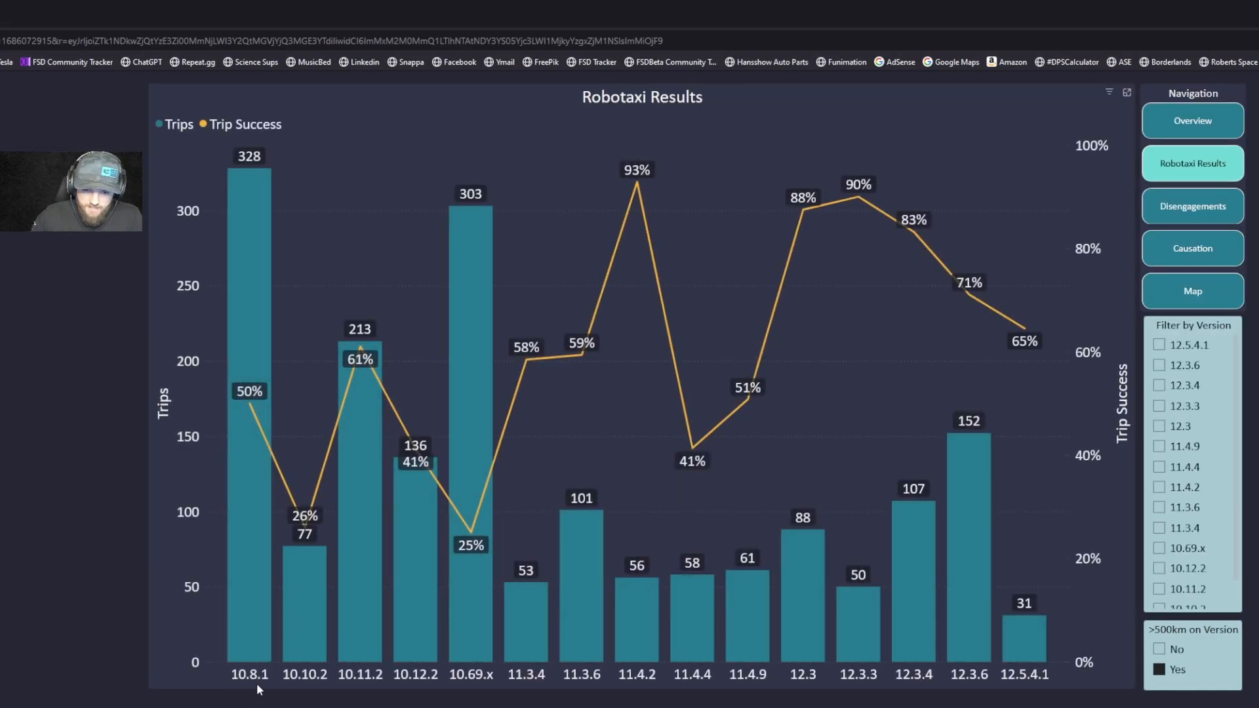
{"action": "mouse_move", "coordinate": [808, 692]}
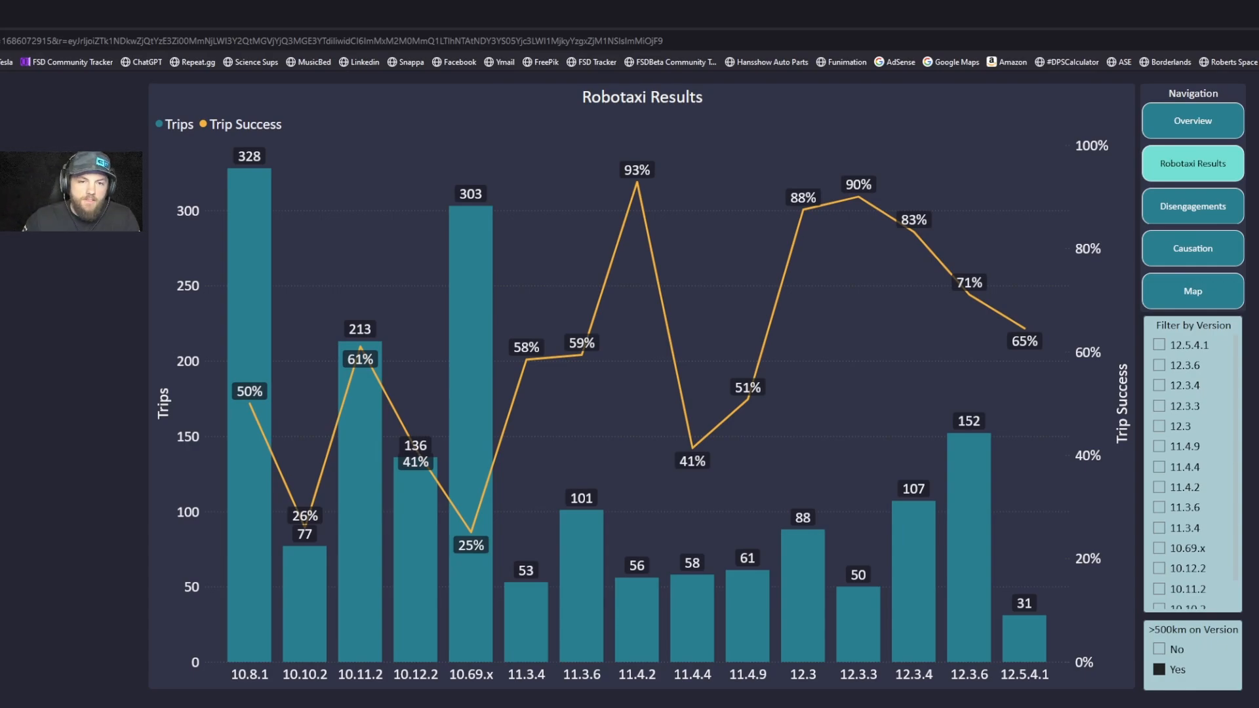
{"action": "mouse_move", "coordinate": [1191, 121]}
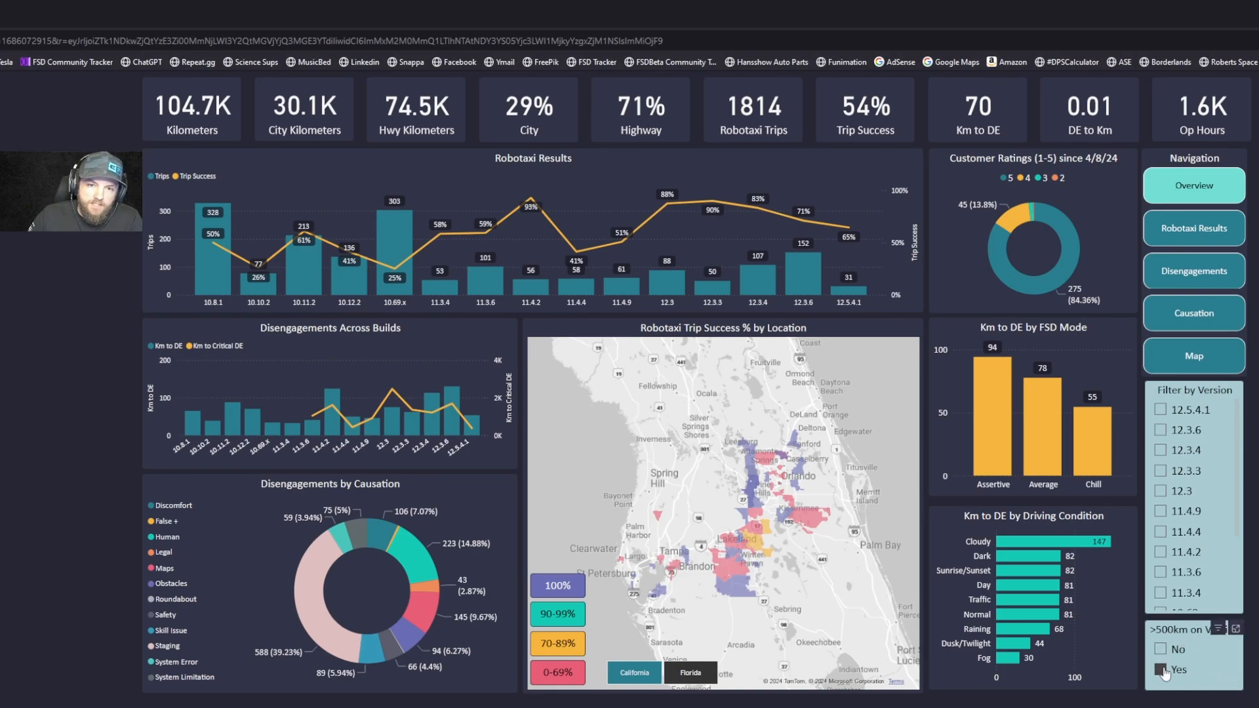
- Untick Yes in the >500km on Version slicer so low-mileage builds like 11.4.7 appear
{"action": "left_click", "coordinate": [1165, 670]}
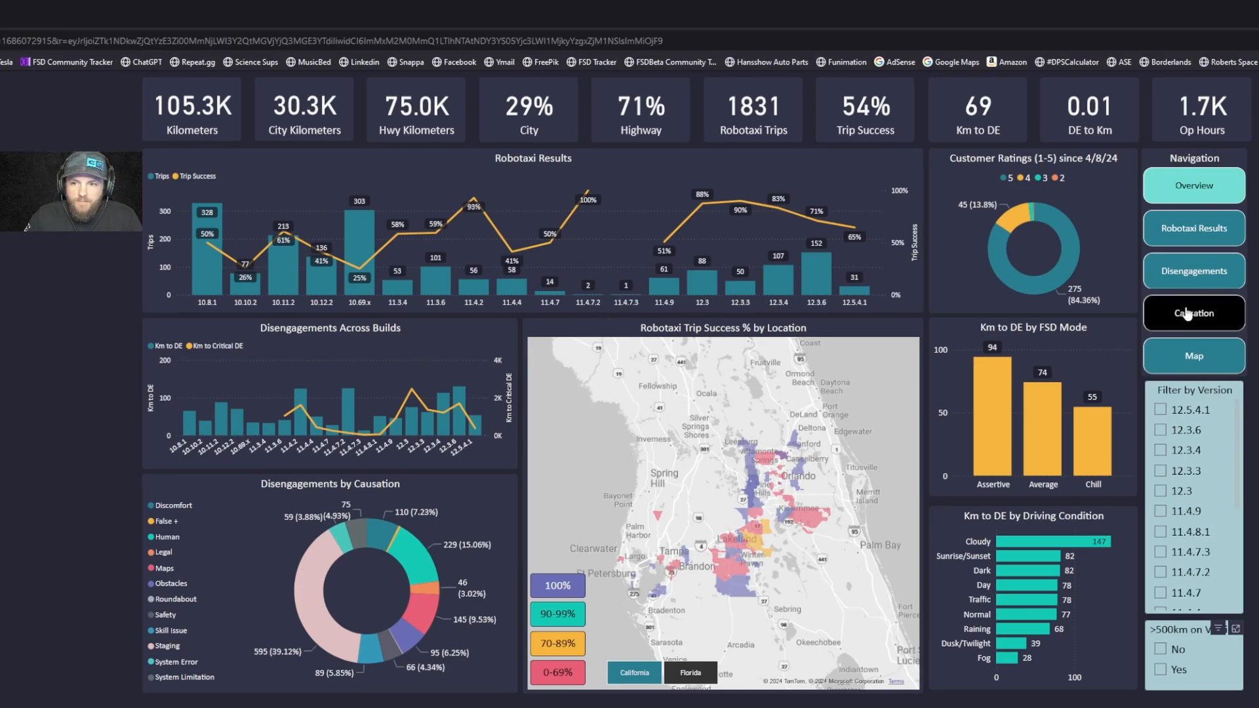
{"action": "left_click", "coordinate": [1192, 228]}
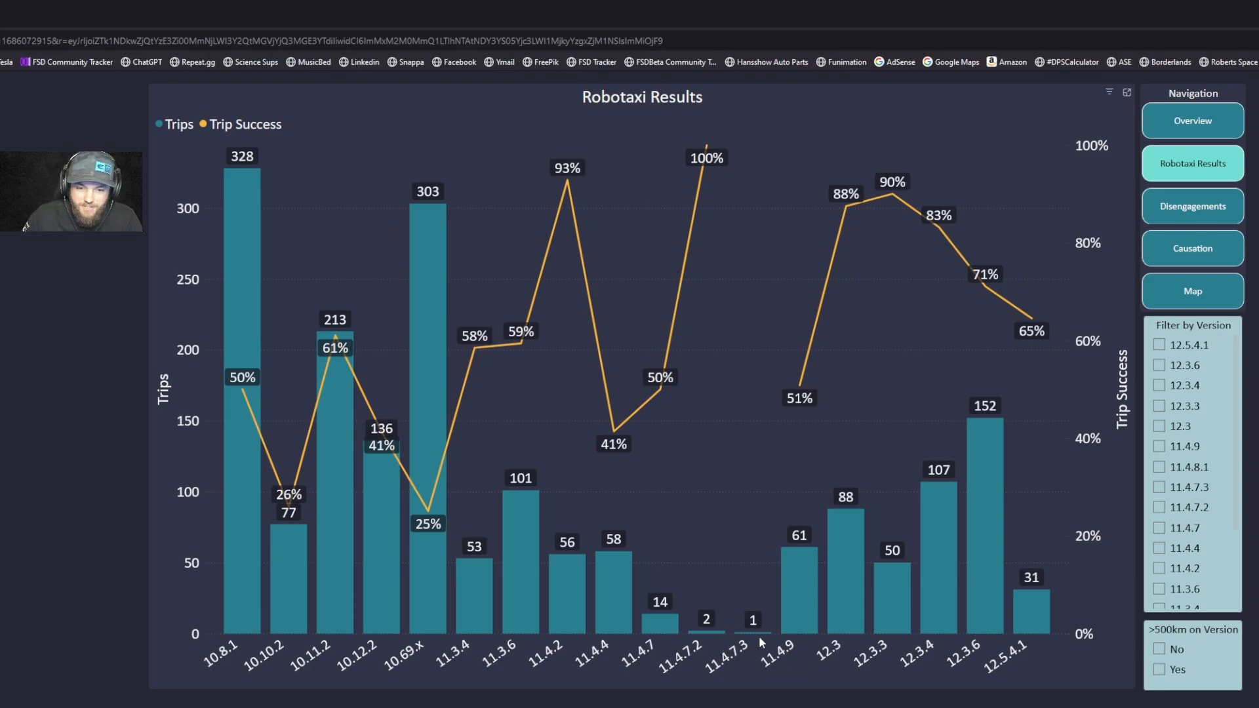
{"action": "mouse_move", "coordinate": [697, 653]}
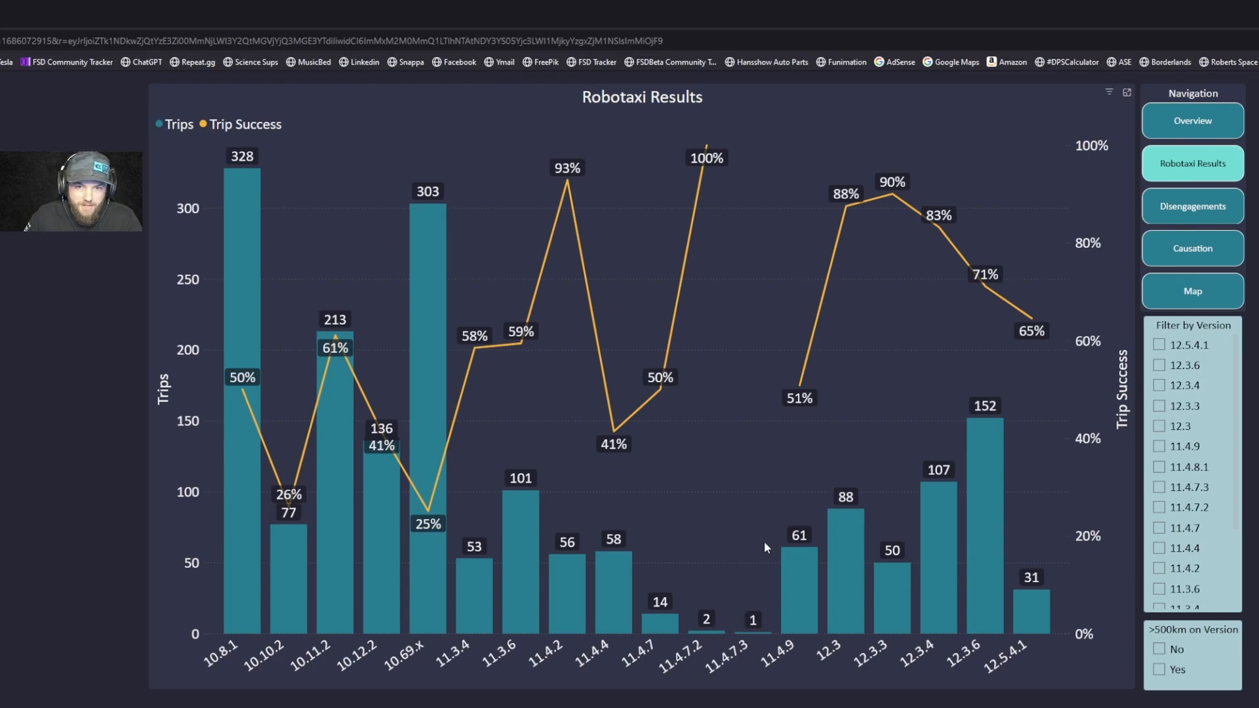
{"action": "mouse_move", "coordinate": [720, 165]}
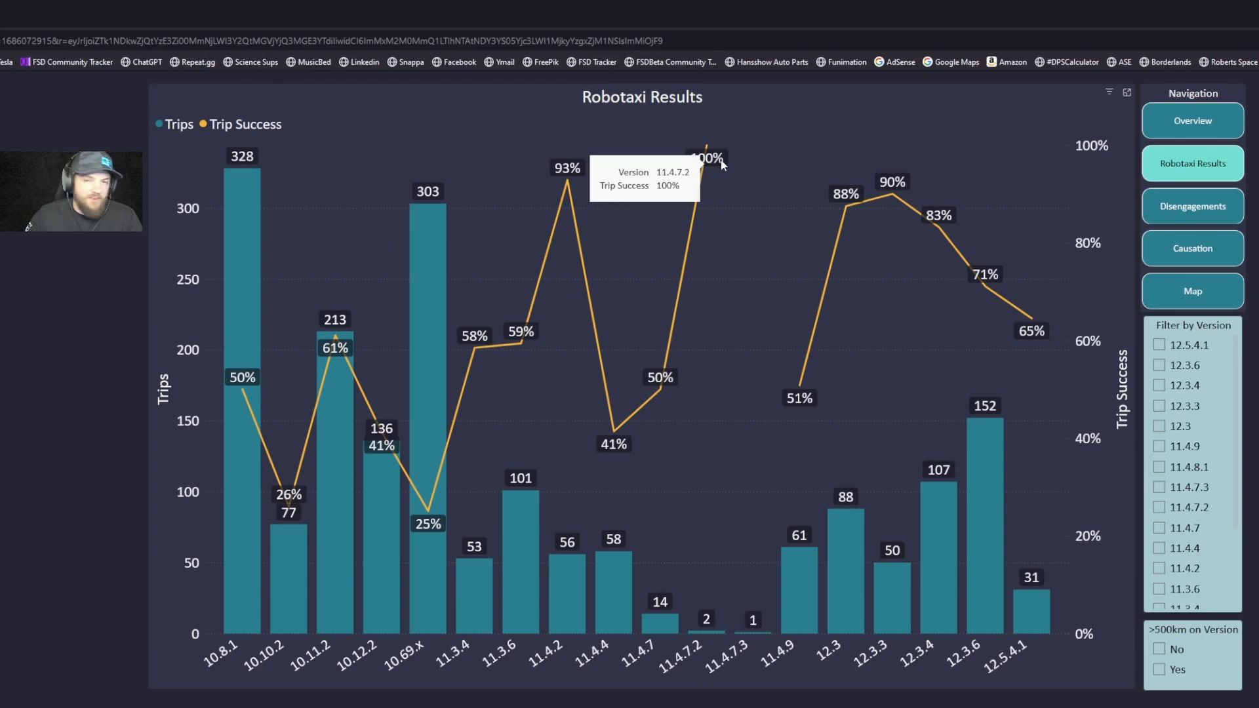
{"action": "mouse_move", "coordinate": [884, 471]}
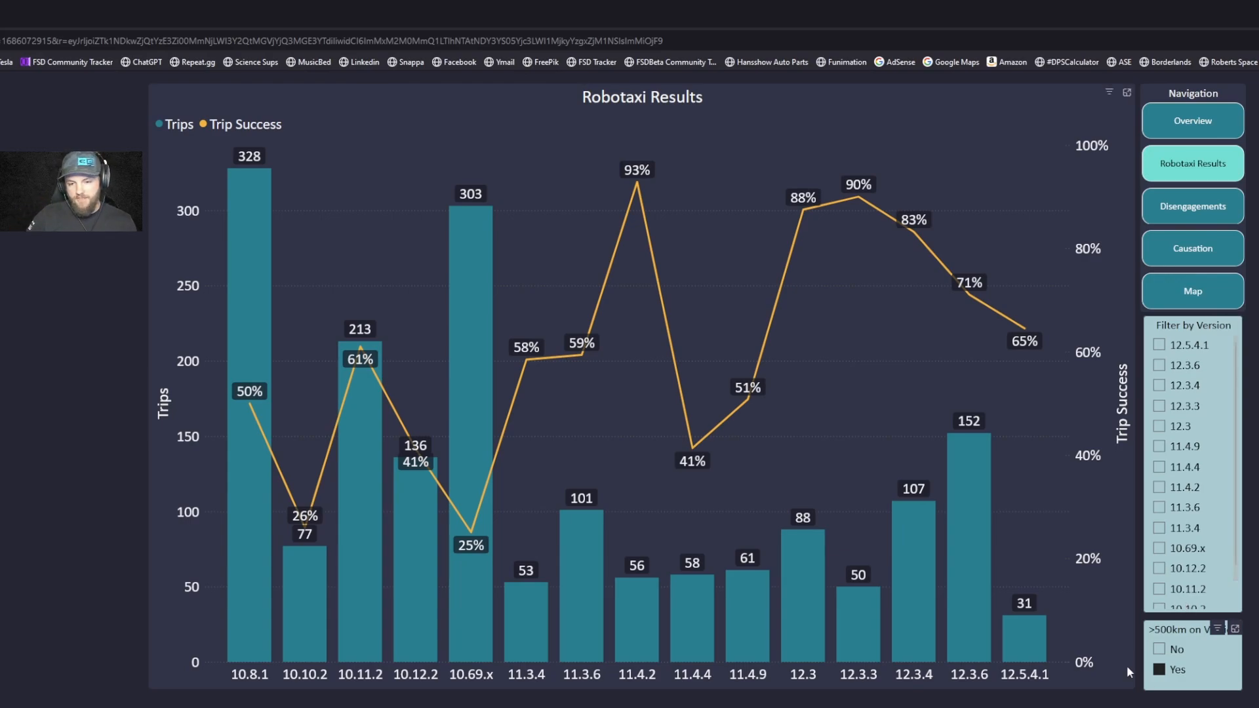
{"action": "mouse_move", "coordinate": [852, 687]}
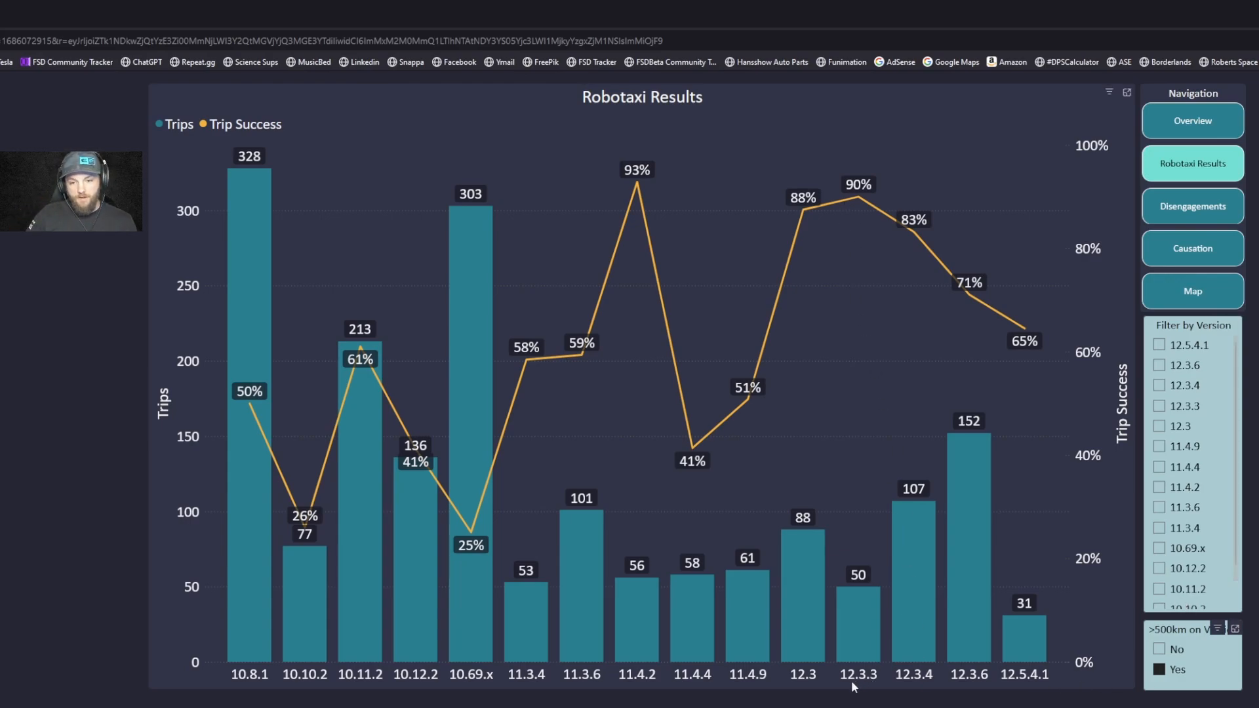
{"action": "mouse_move", "coordinate": [902, 255]}
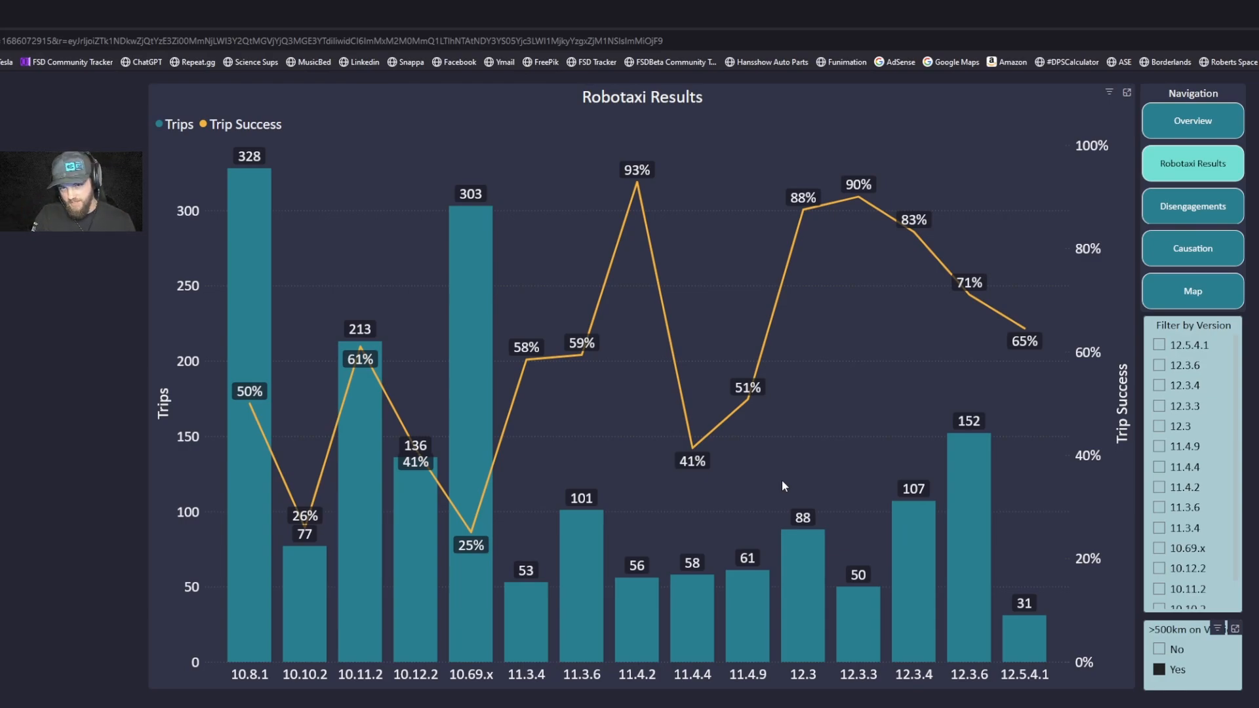
{"action": "mouse_move", "coordinate": [980, 291]}
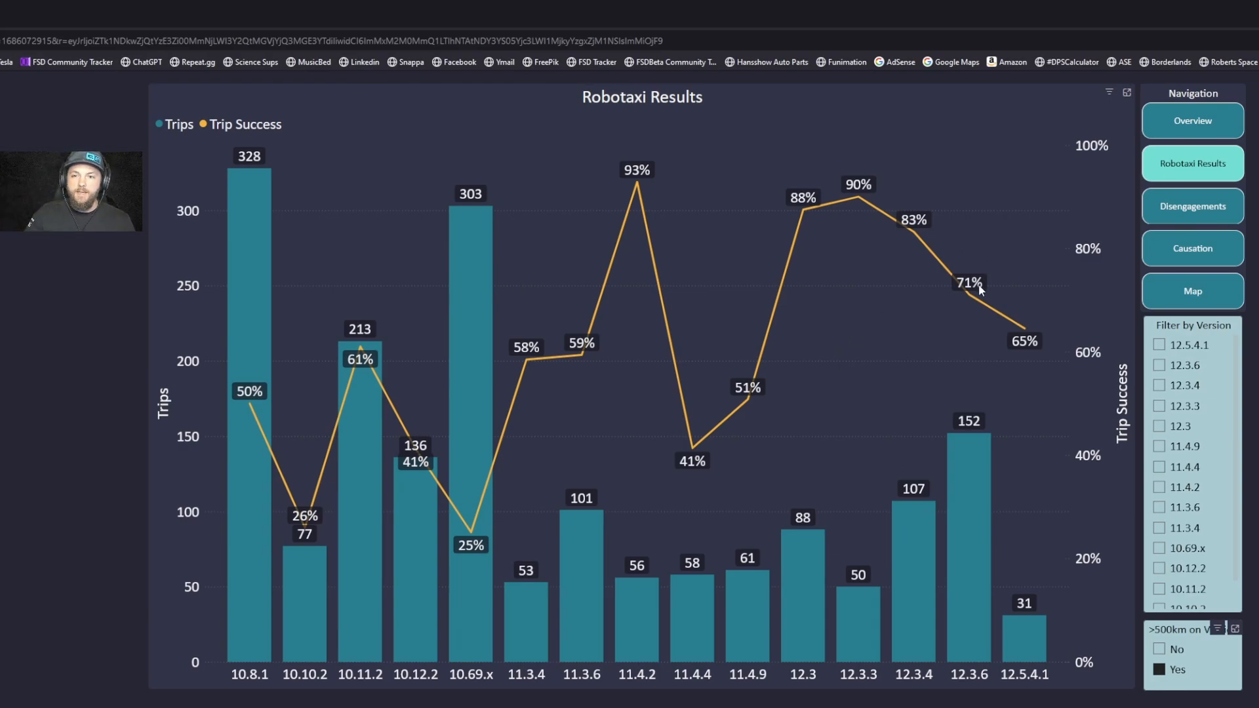
{"action": "mouse_move", "coordinate": [1054, 419]}
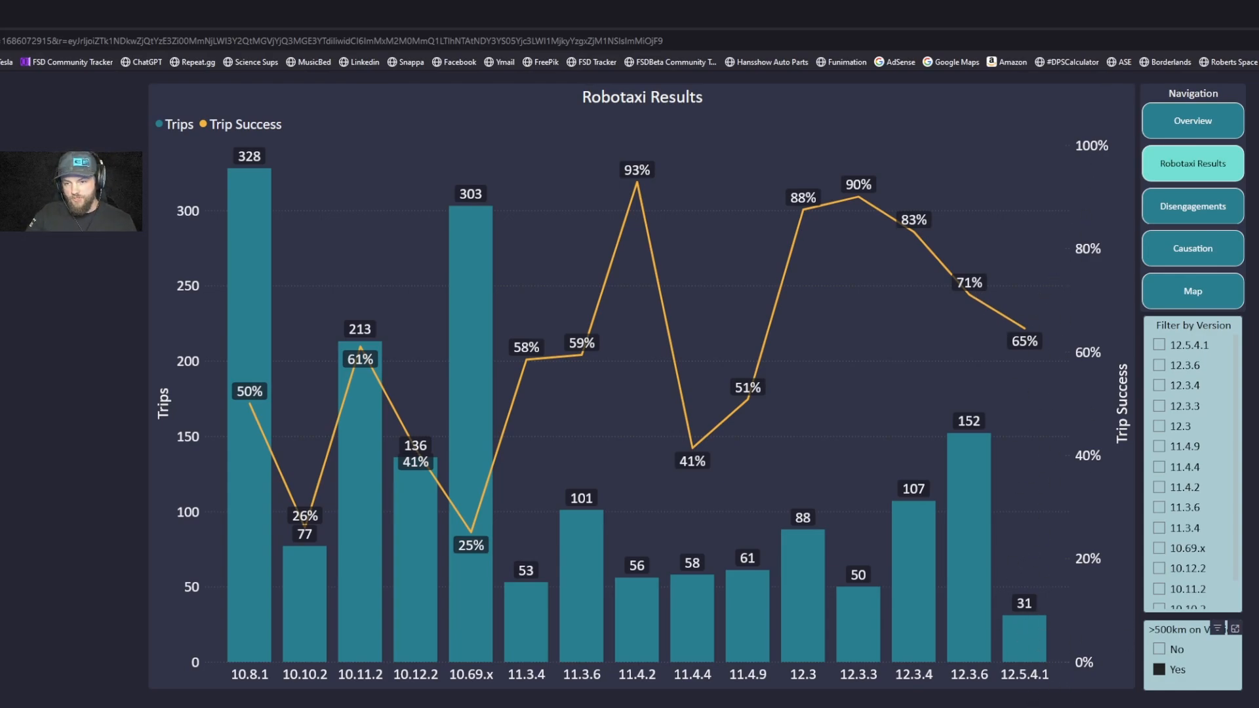
{"action": "left_click", "coordinate": [1191, 206]}
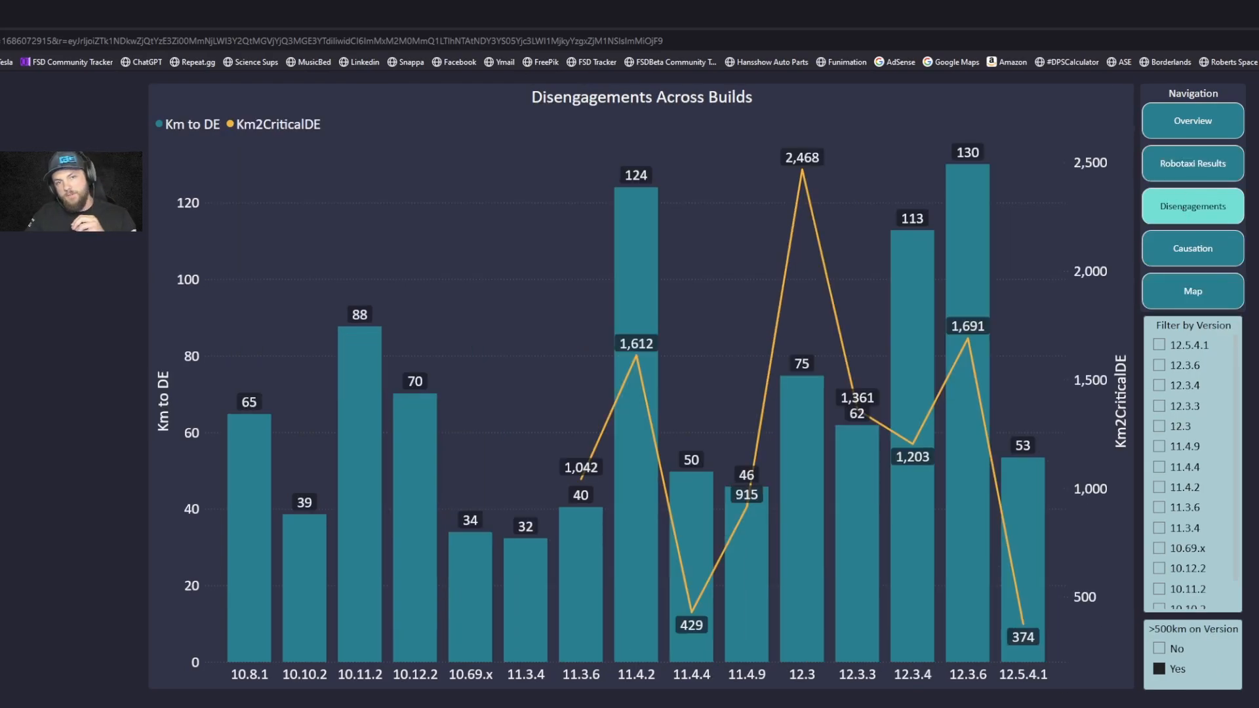
{"action": "mouse_move", "coordinate": [929, 625]}
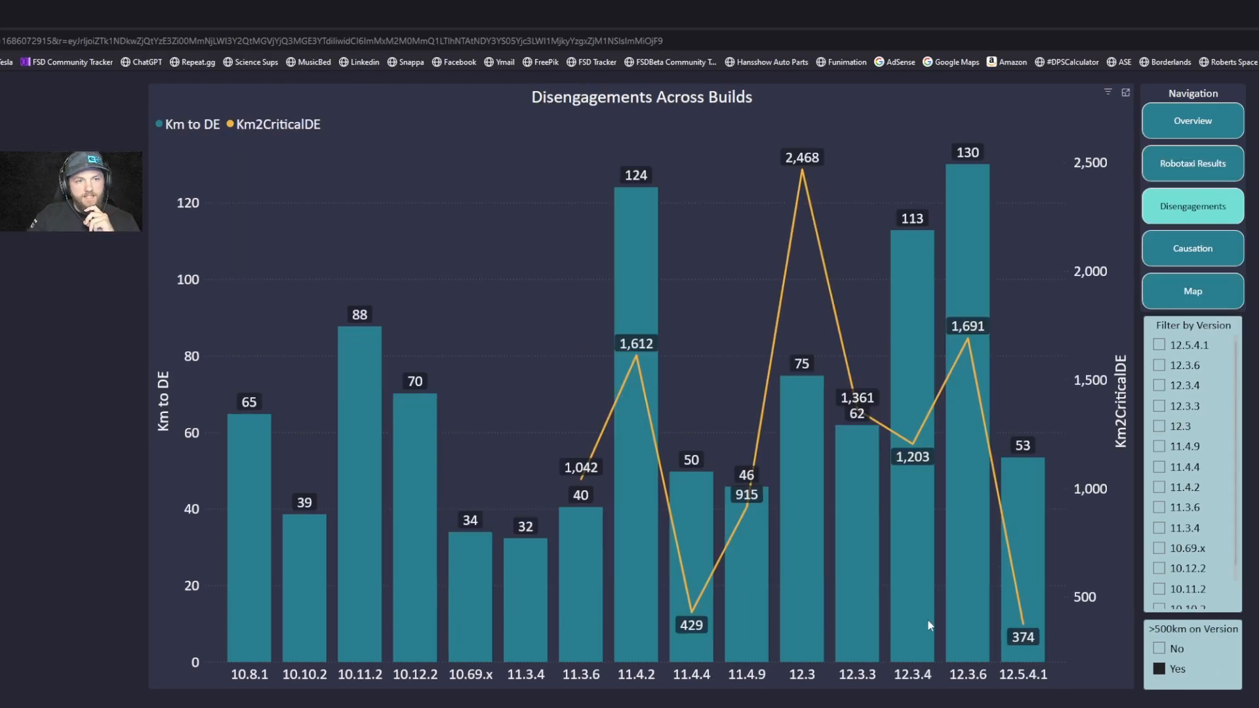
{"action": "mouse_move", "coordinate": [913, 690]}
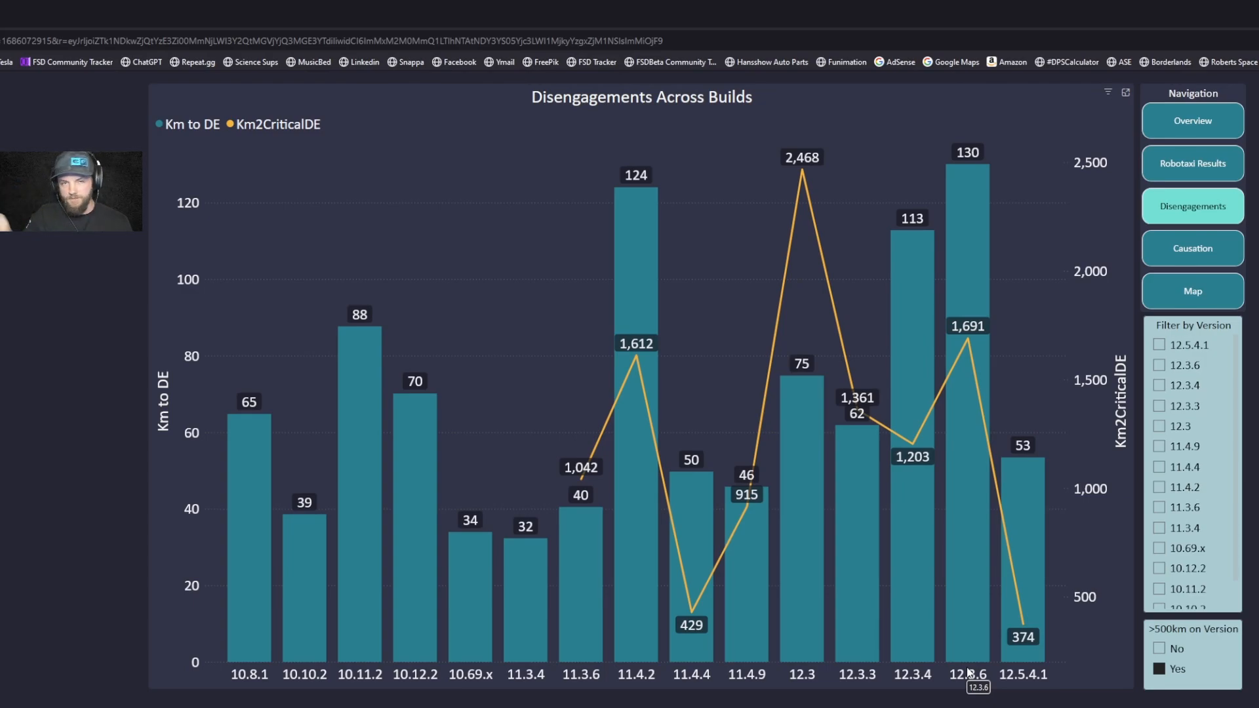
{"action": "mouse_move", "coordinate": [1040, 598]}
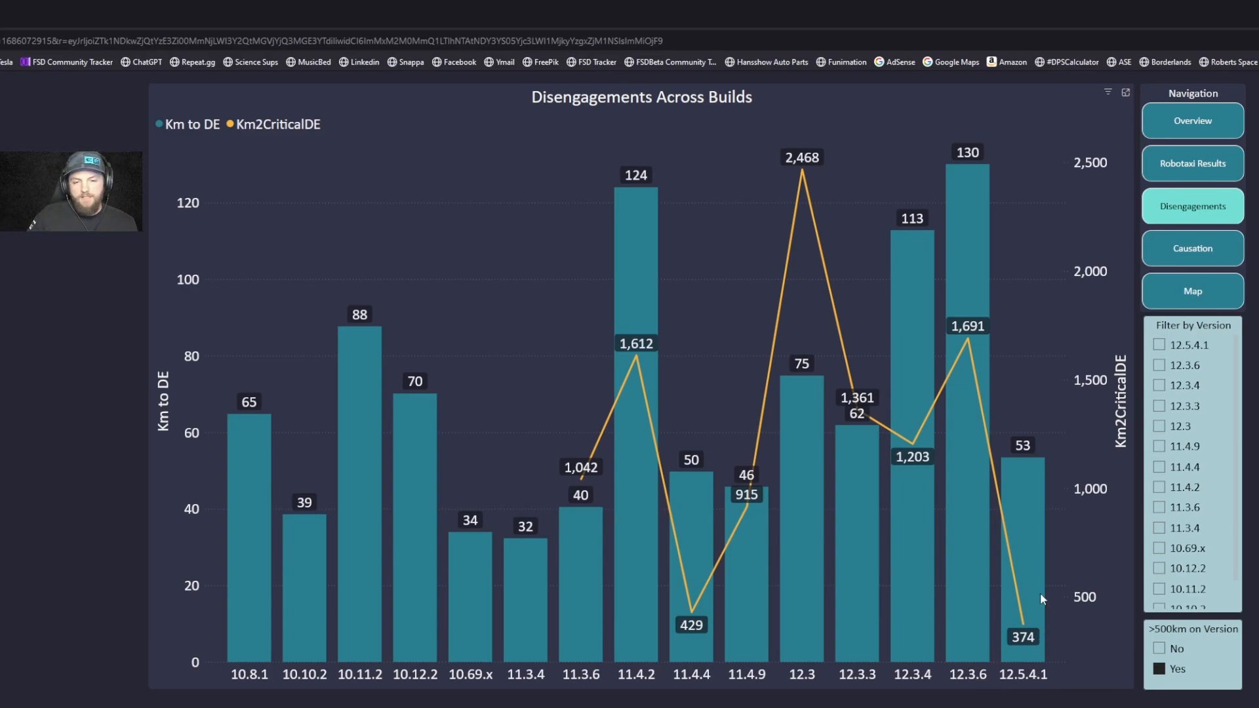
{"action": "mouse_move", "coordinate": [1016, 603]}
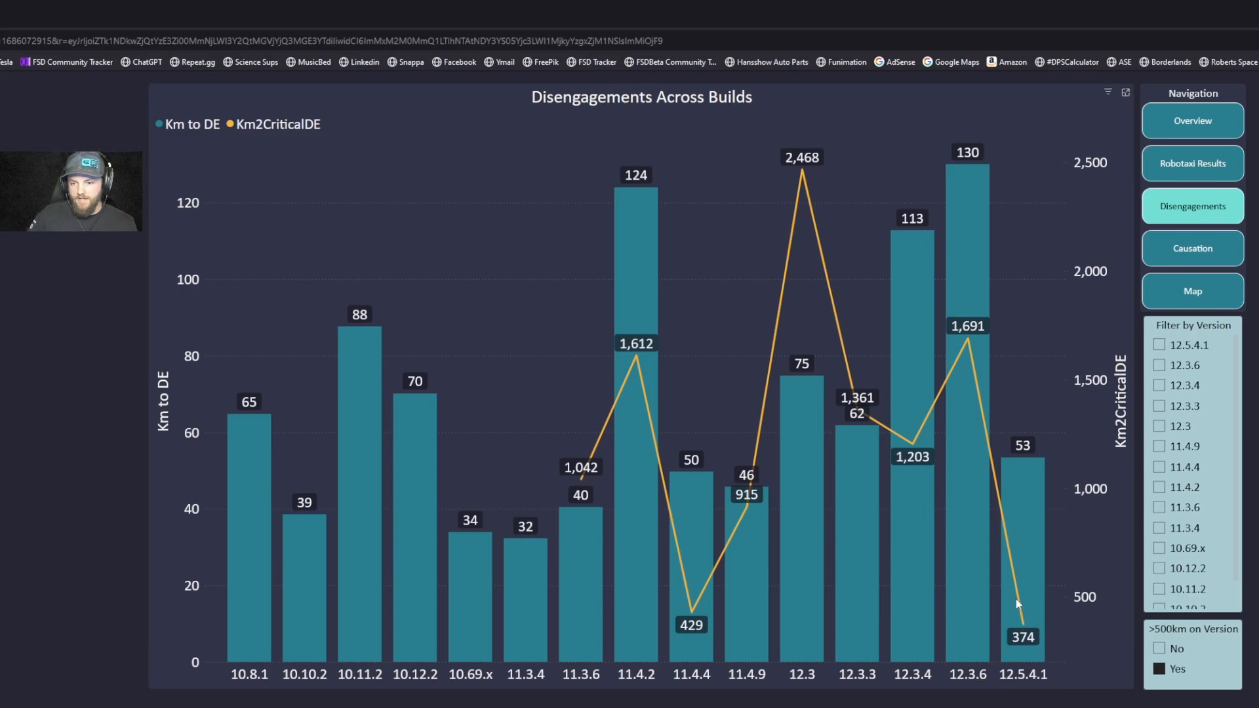
{"action": "mouse_move", "coordinate": [765, 203]}
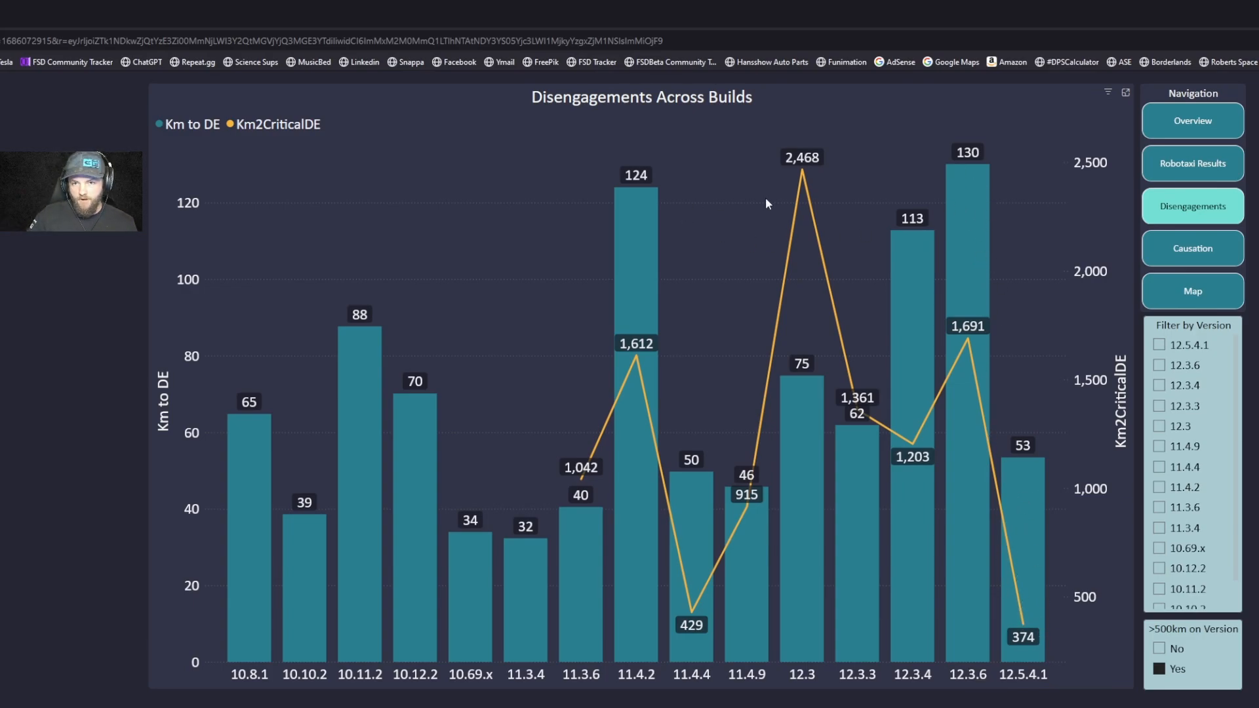
{"action": "mouse_move", "coordinate": [982, 178]}
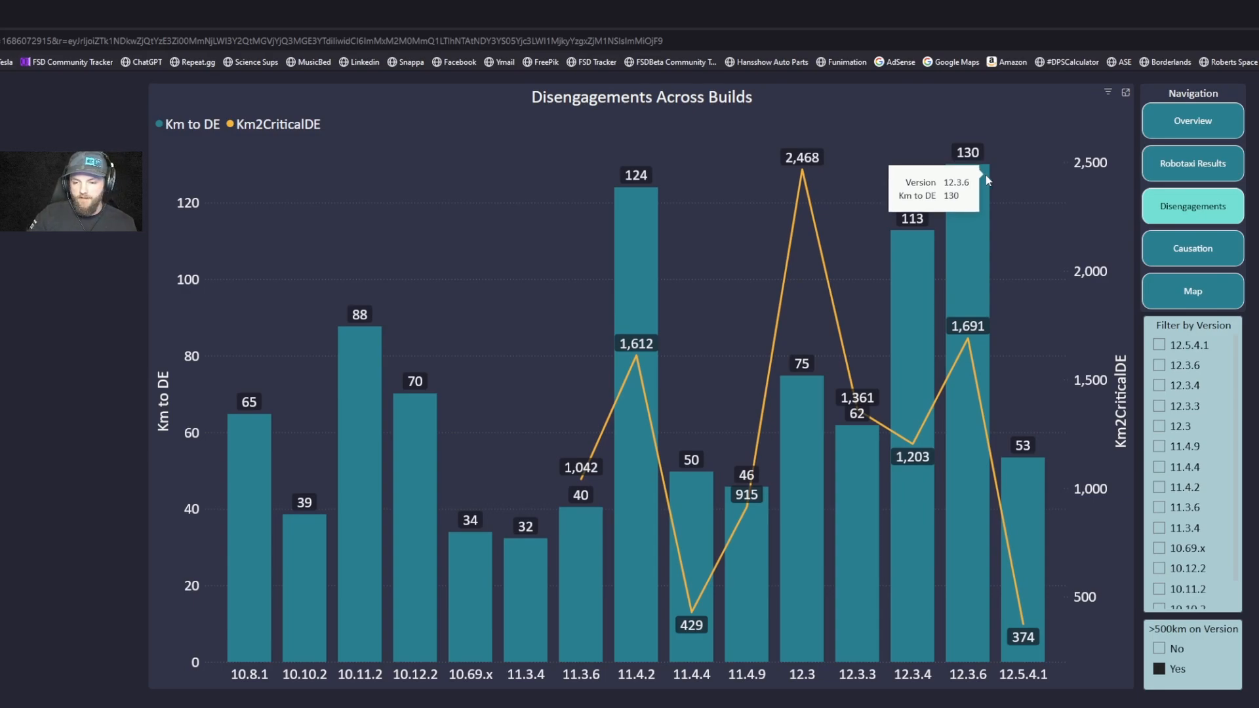
{"action": "mouse_move", "coordinate": [998, 179]}
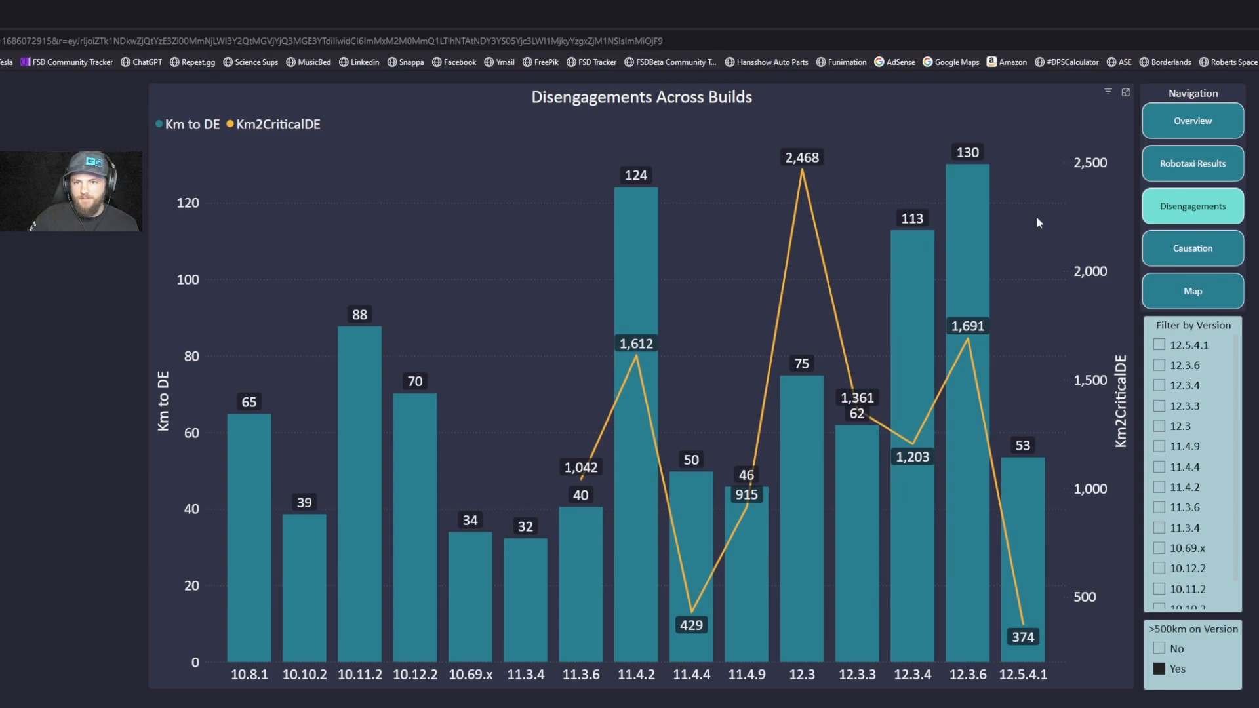
{"action": "mouse_move", "coordinate": [962, 203]}
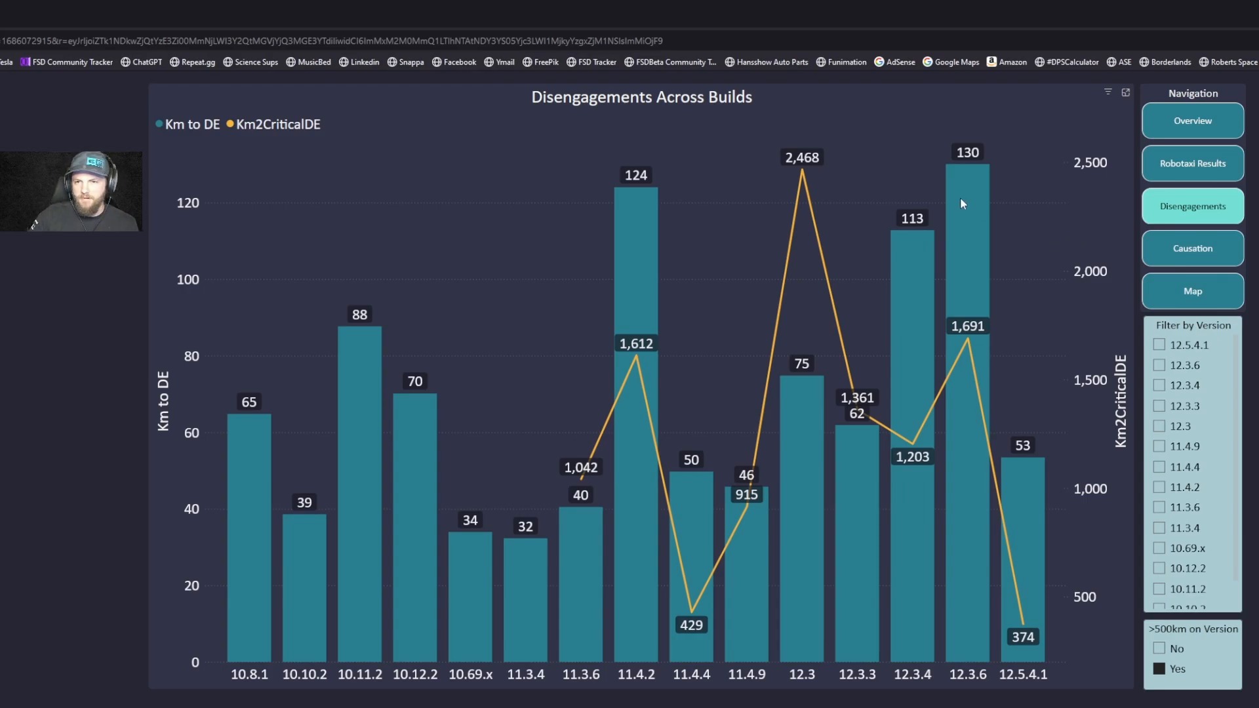
{"action": "mouse_move", "coordinate": [657, 361]}
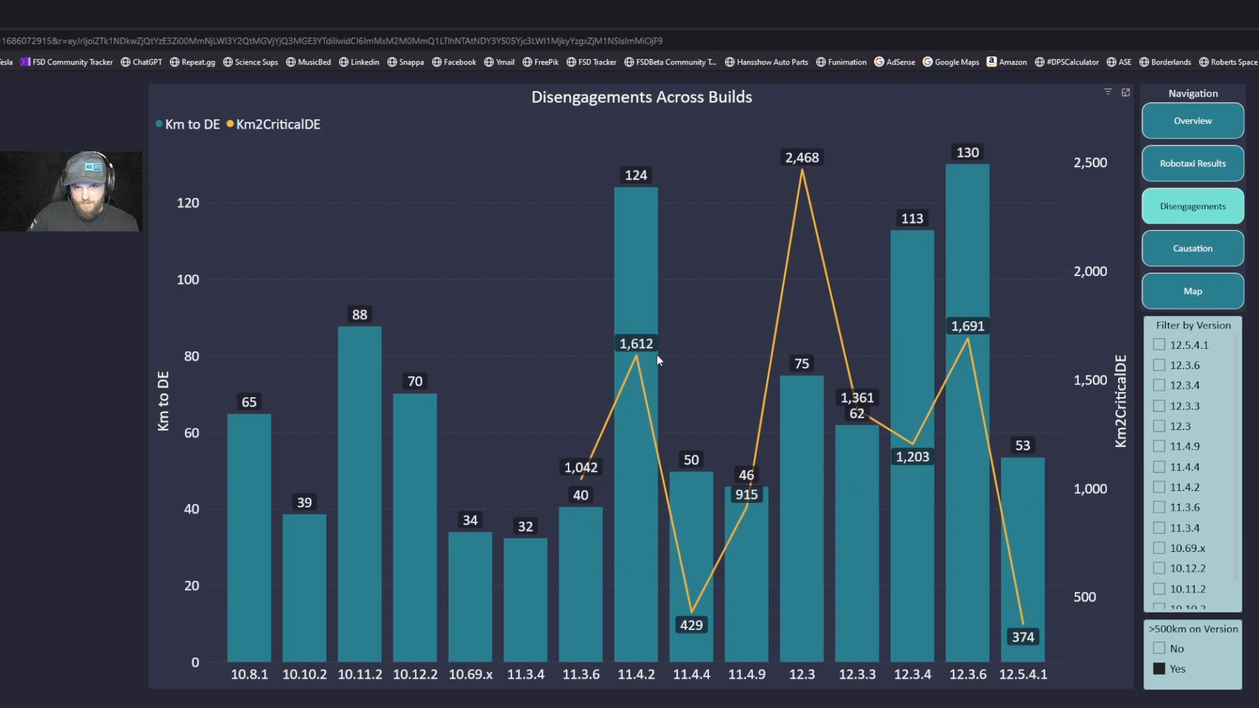
{"action": "mouse_move", "coordinate": [1007, 491]}
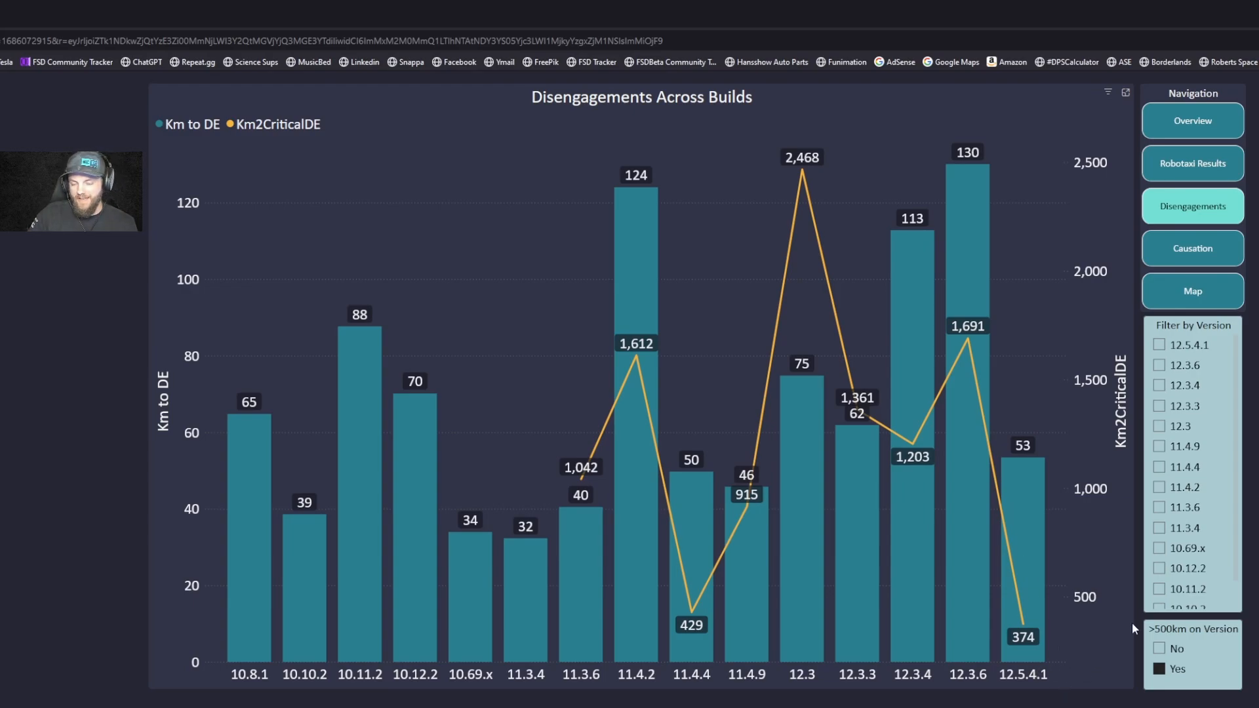
{"action": "mouse_move", "coordinate": [1082, 636]}
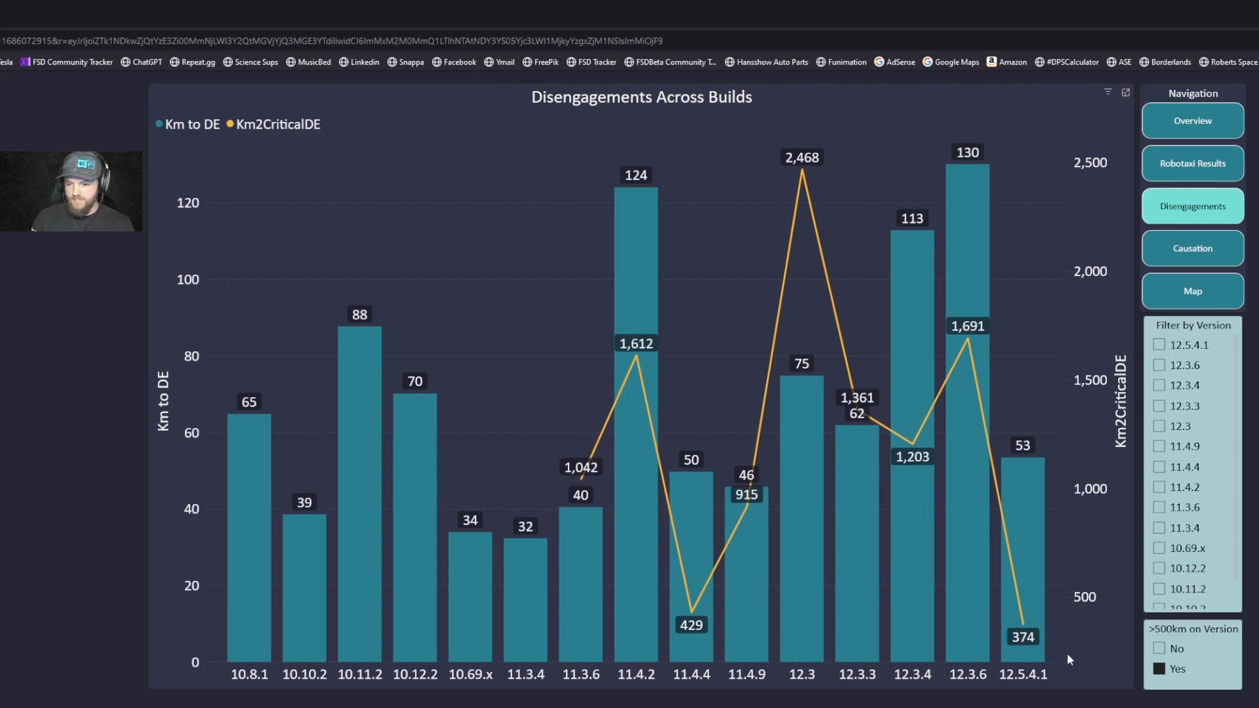
- Go to the Disengagements by Causation page, toggling the 12.5.4.1 version filter on and off
{"action": "left_click", "coordinate": [1191, 247]}
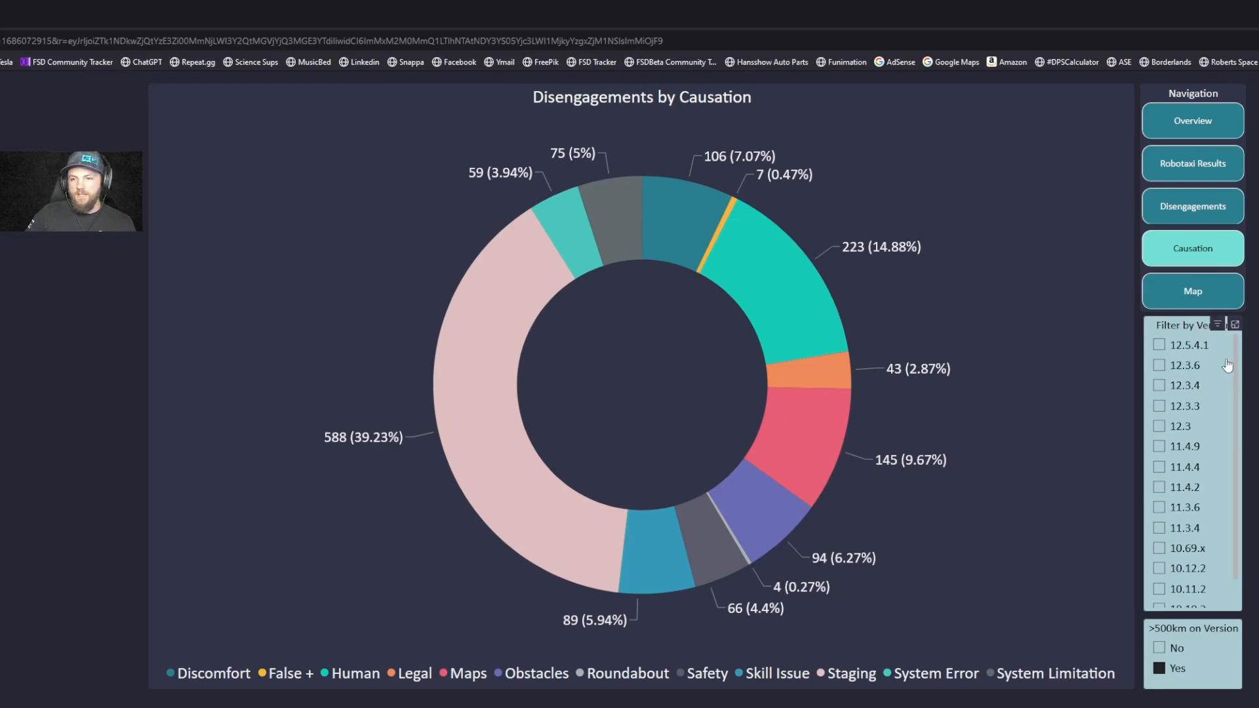
{"action": "left_click", "coordinate": [1159, 344]}
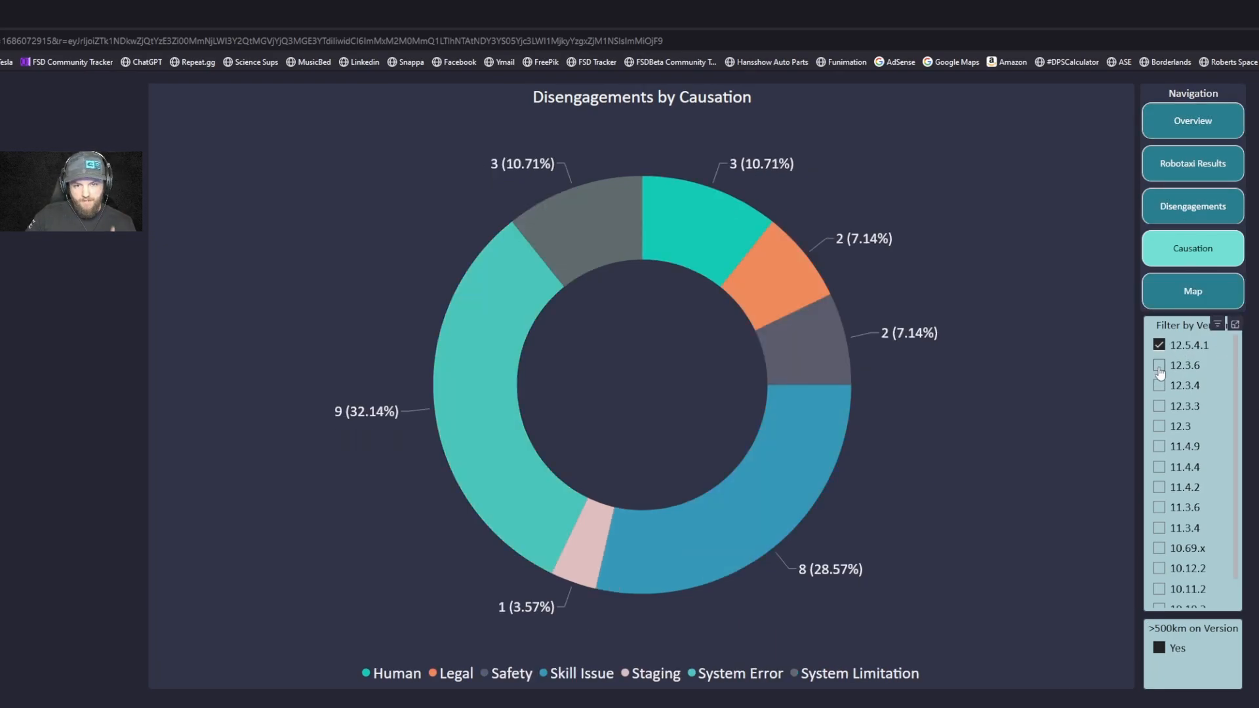
{"action": "left_click", "coordinate": [1158, 365]}
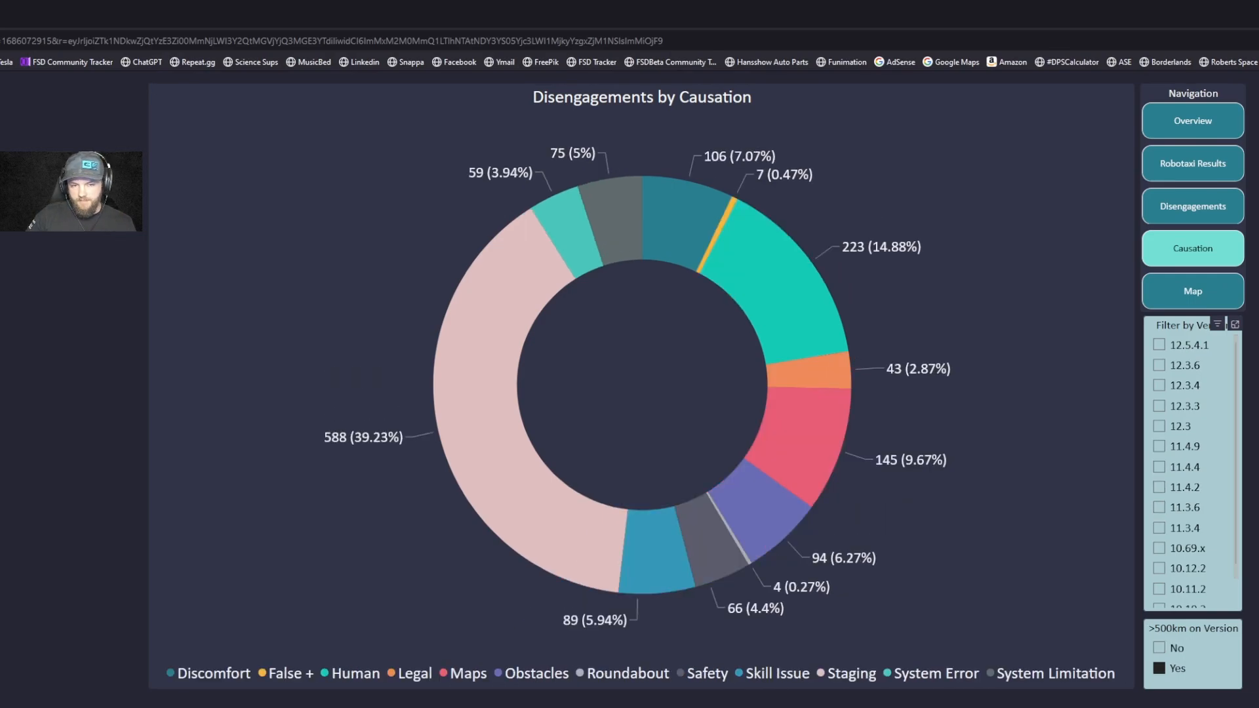
- Filter the causation donut to build 12.5.4.1, where system error leads with 9
{"action": "left_click", "coordinate": [1159, 344]}
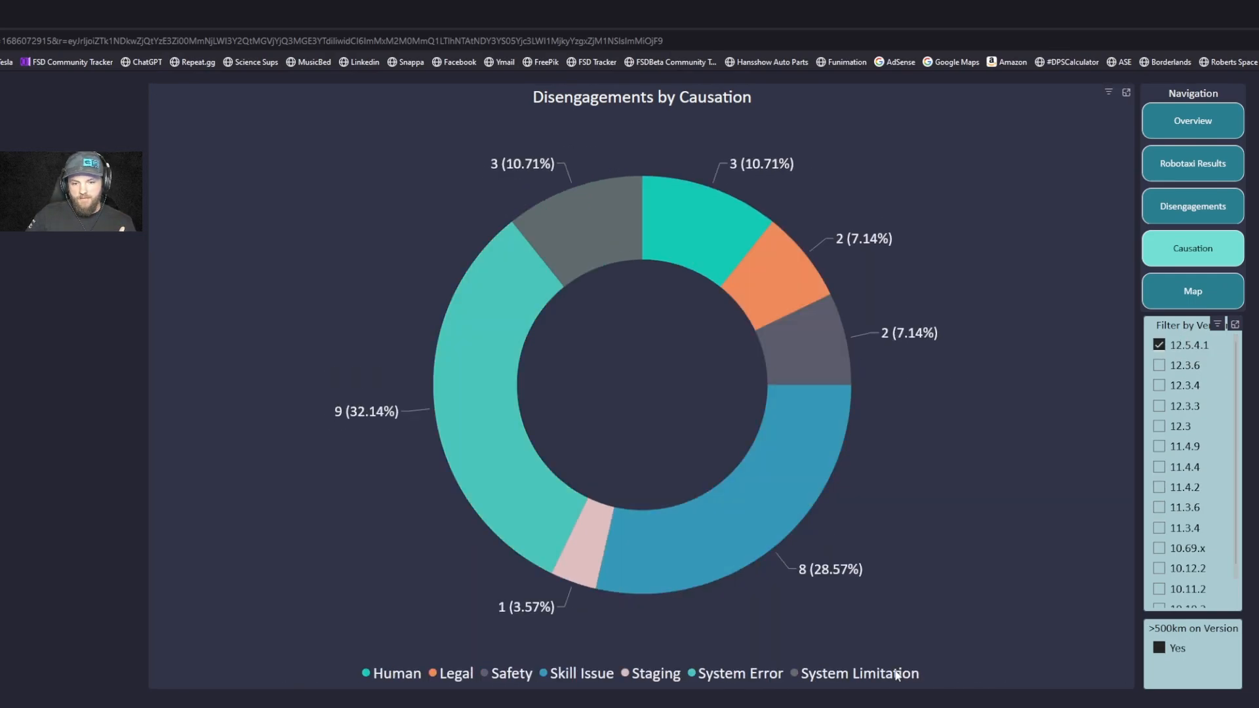
{"action": "mouse_move", "coordinate": [424, 687]}
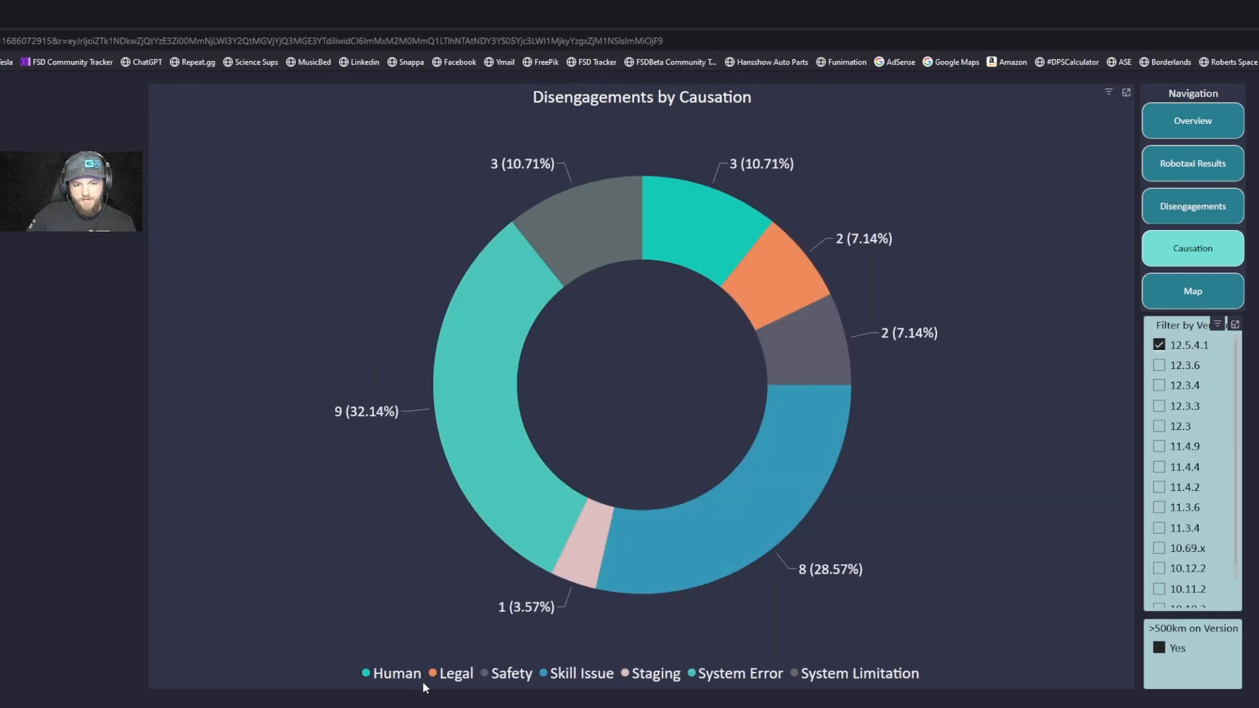
{"action": "mouse_move", "coordinate": [531, 690]}
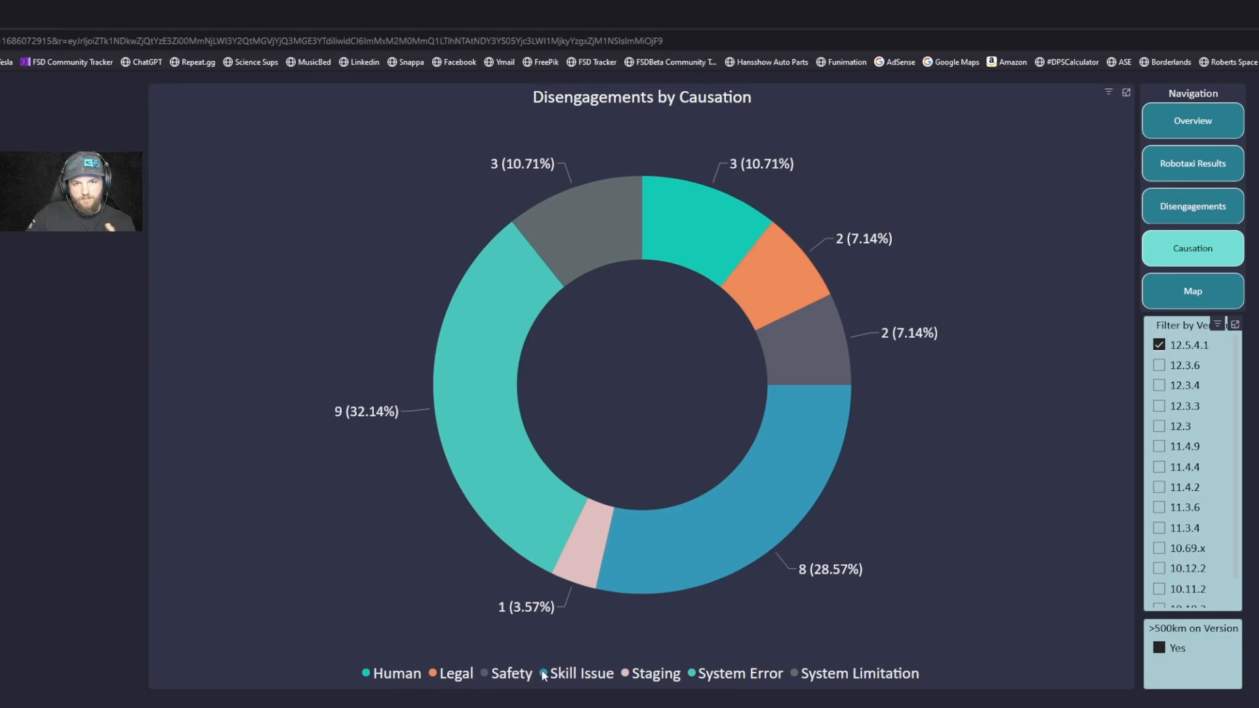
{"action": "mouse_move", "coordinate": [600, 690]}
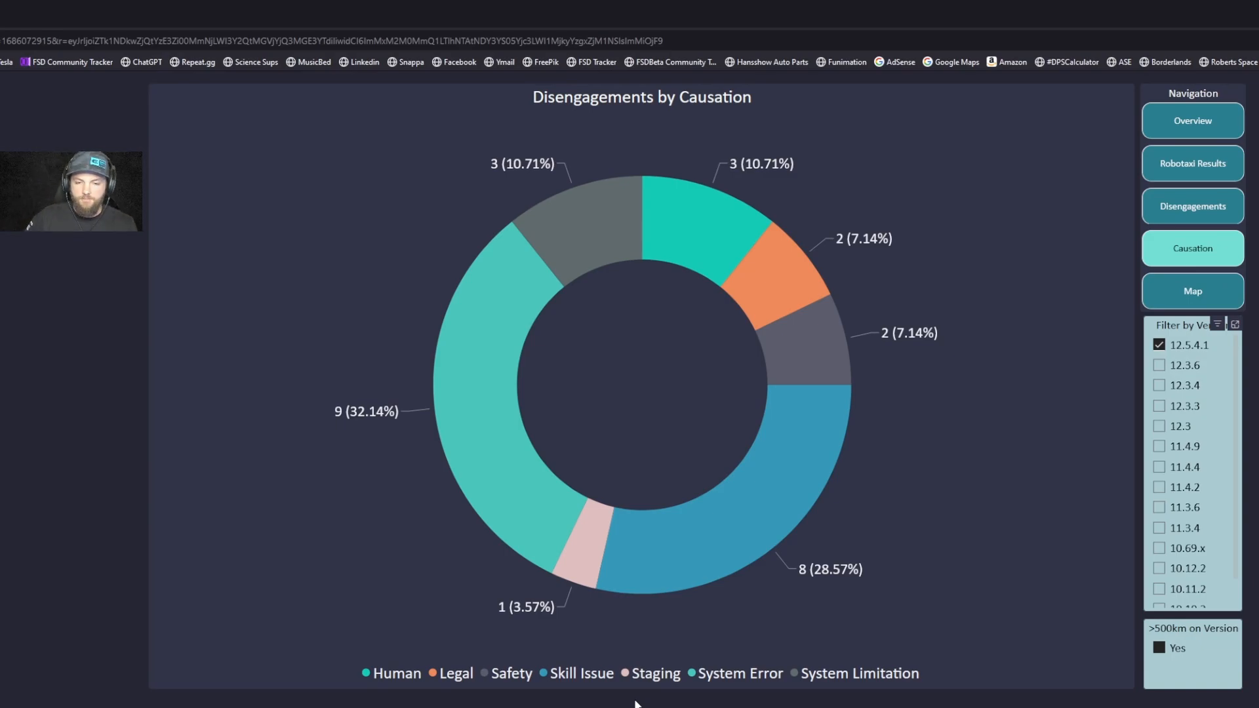
{"action": "mouse_move", "coordinate": [750, 679]}
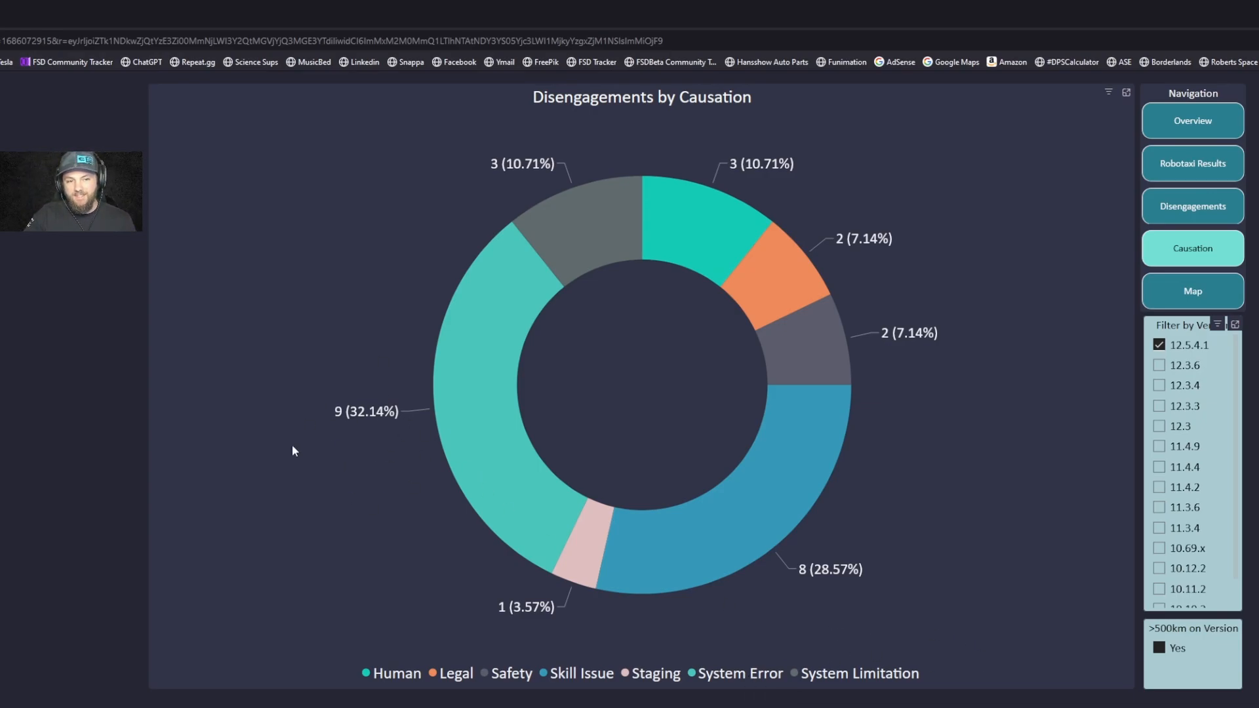
{"action": "mouse_move", "coordinate": [498, 502]}
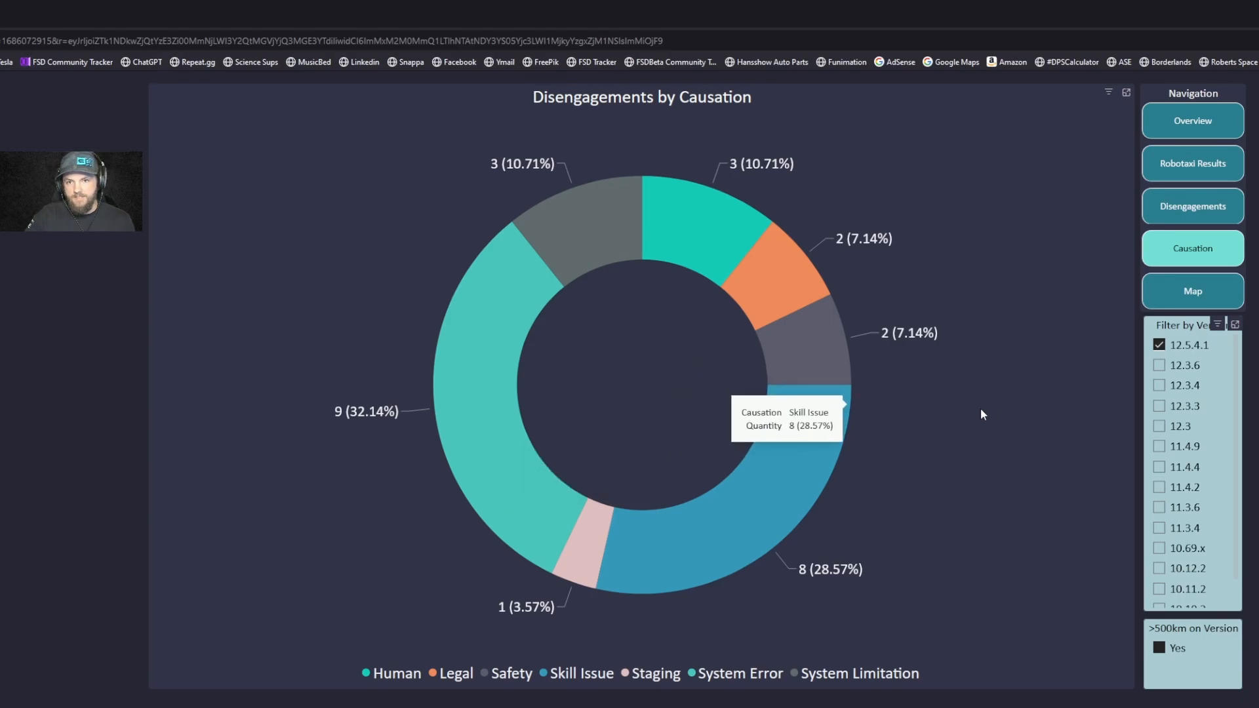
{"action": "mouse_move", "coordinate": [977, 638]}
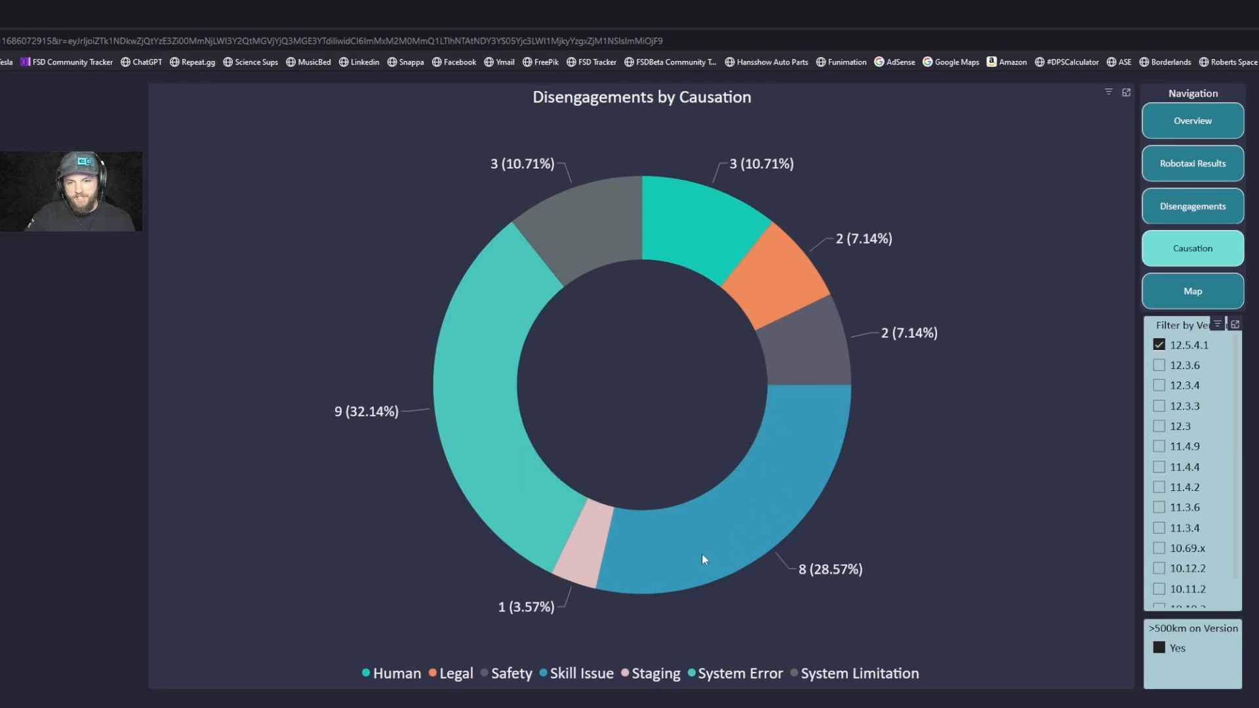
{"action": "mouse_move", "coordinate": [771, 542]}
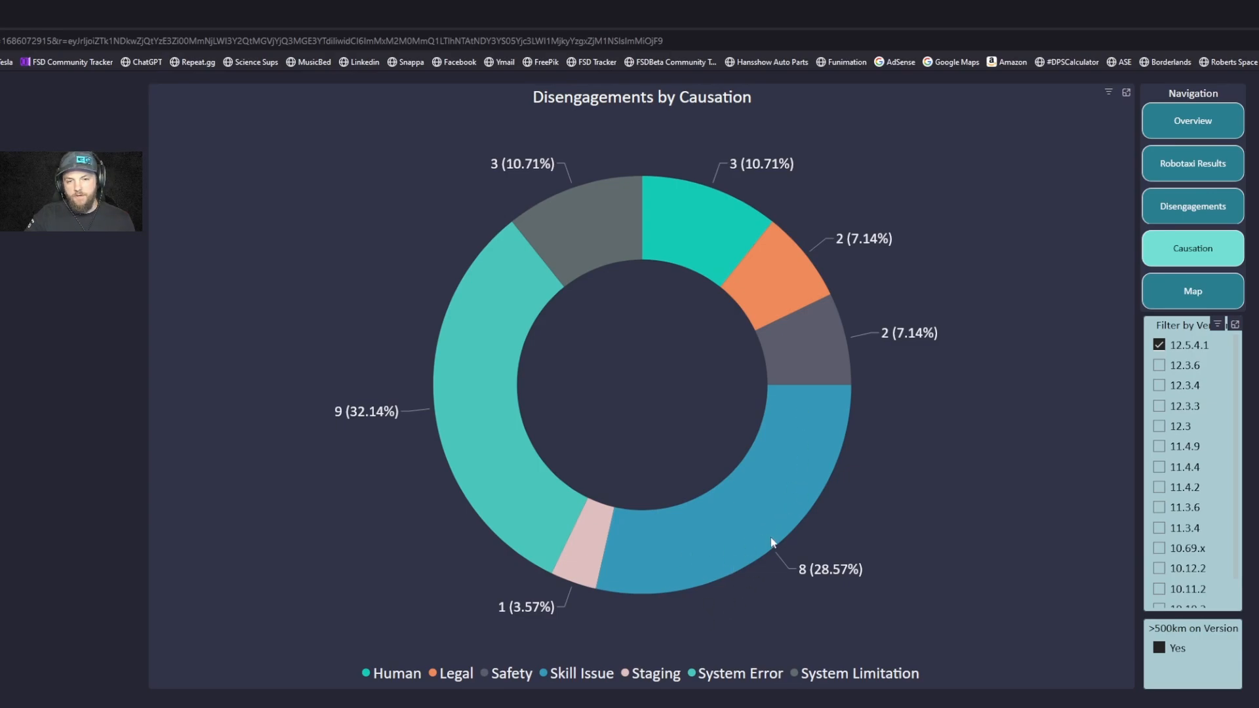
{"action": "mouse_move", "coordinate": [773, 542]}
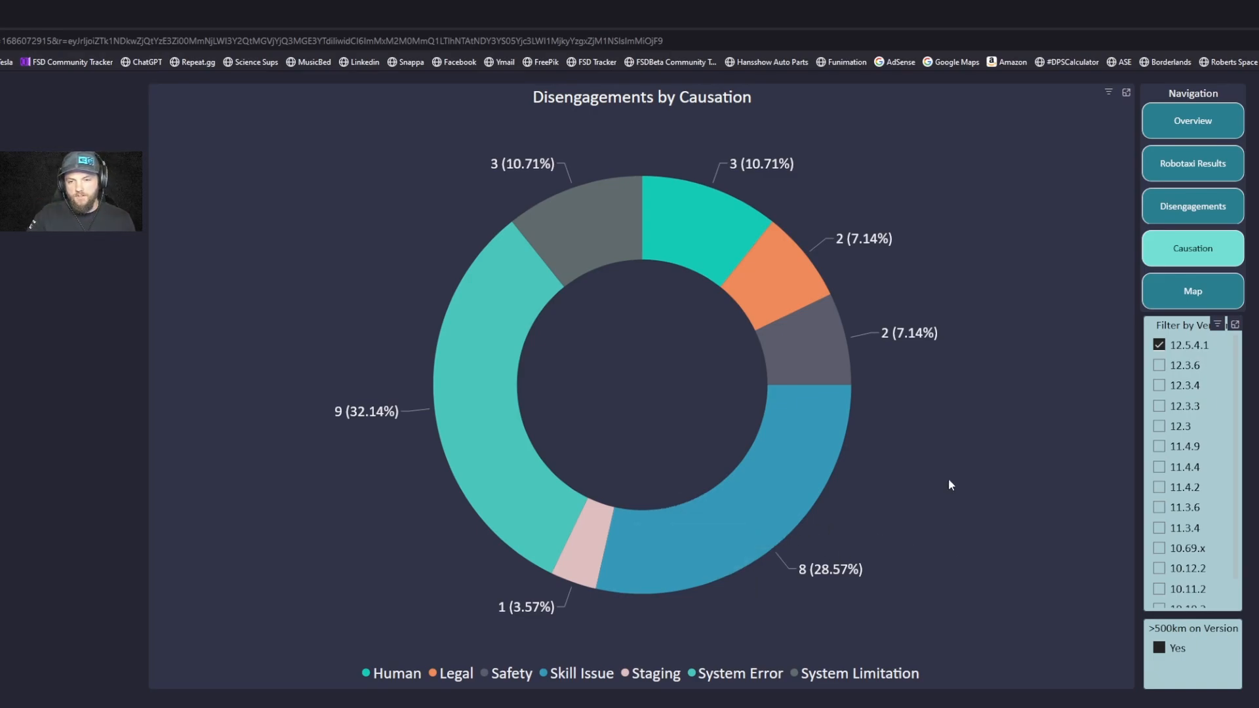
{"action": "mouse_move", "coordinate": [925, 475]}
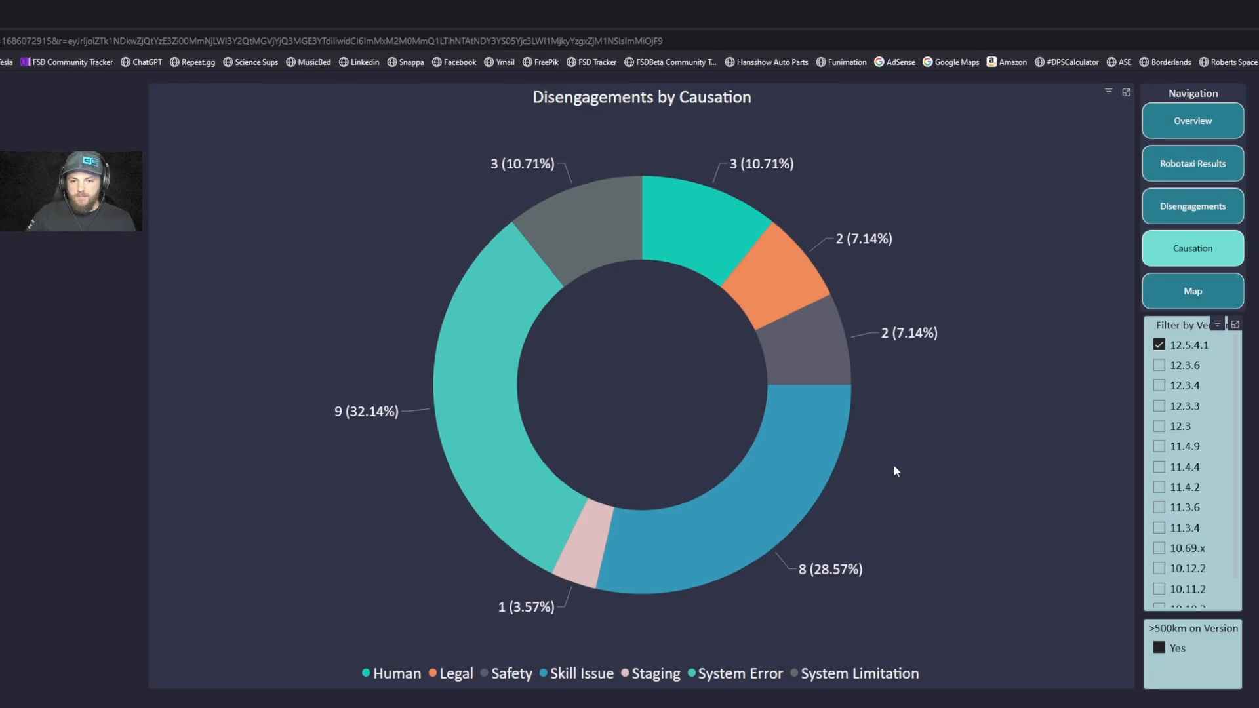
{"action": "mouse_move", "coordinate": [952, 532]}
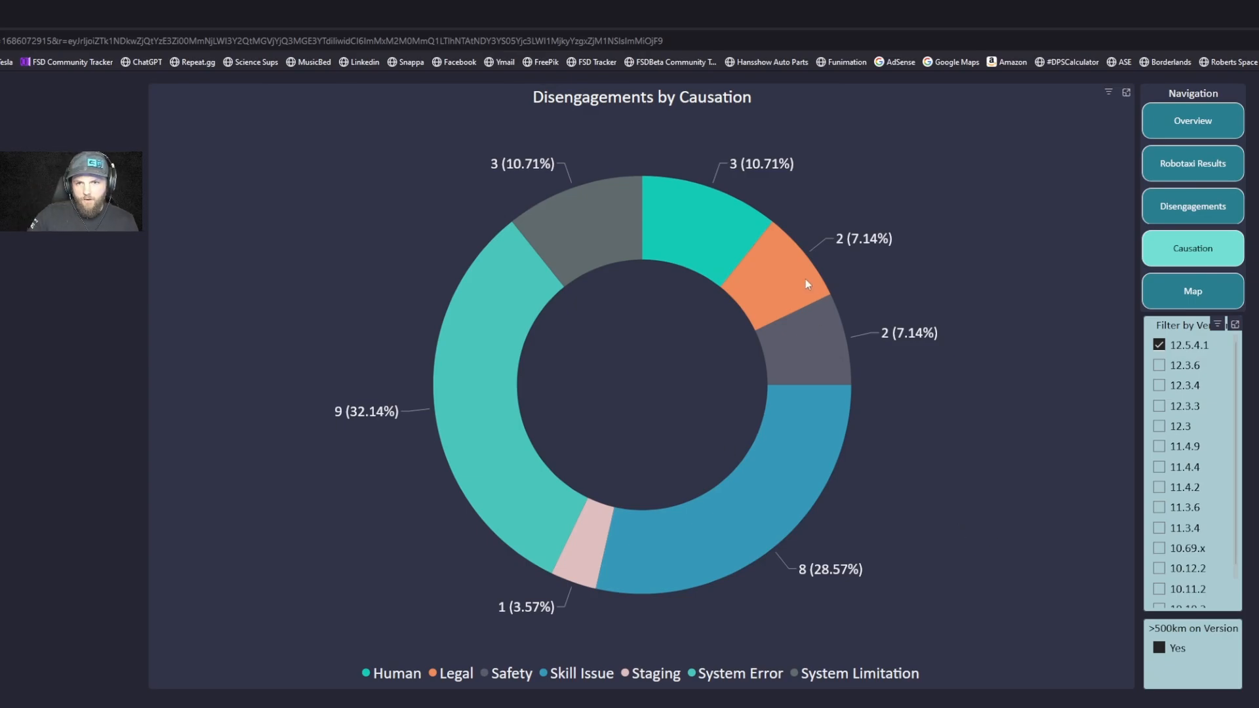
{"action": "mouse_move", "coordinate": [786, 272]}
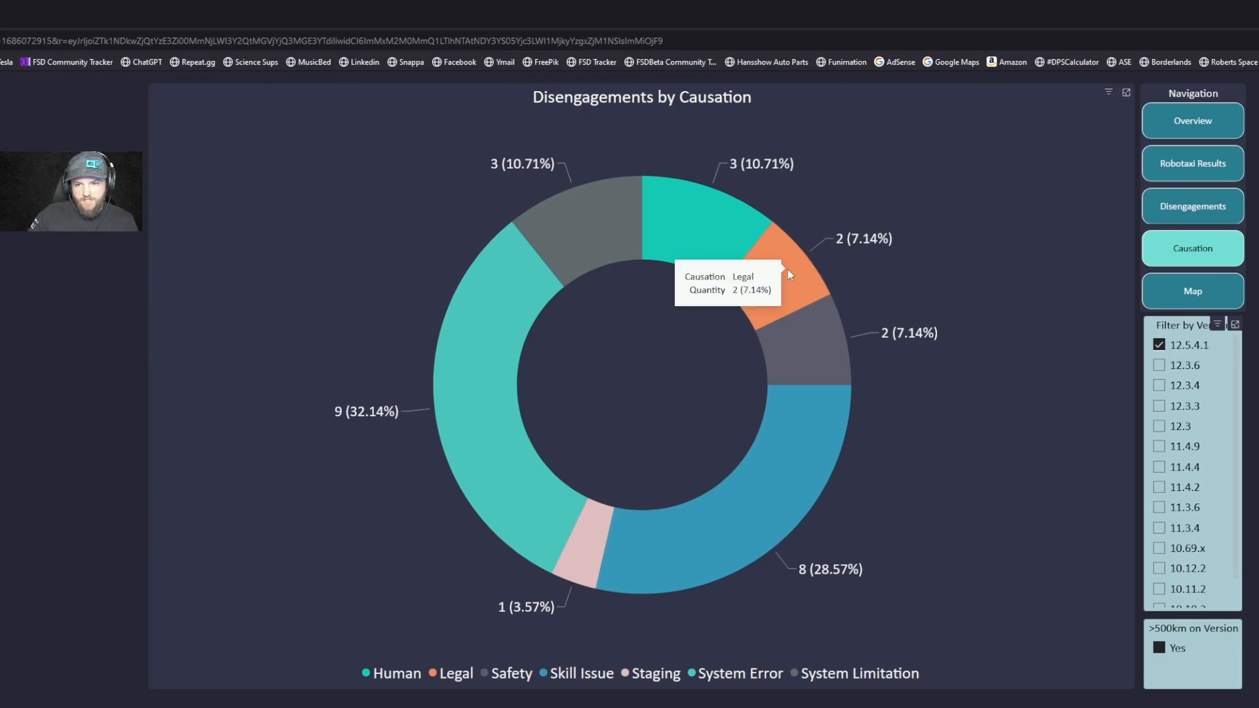
{"action": "mouse_move", "coordinate": [803, 273]}
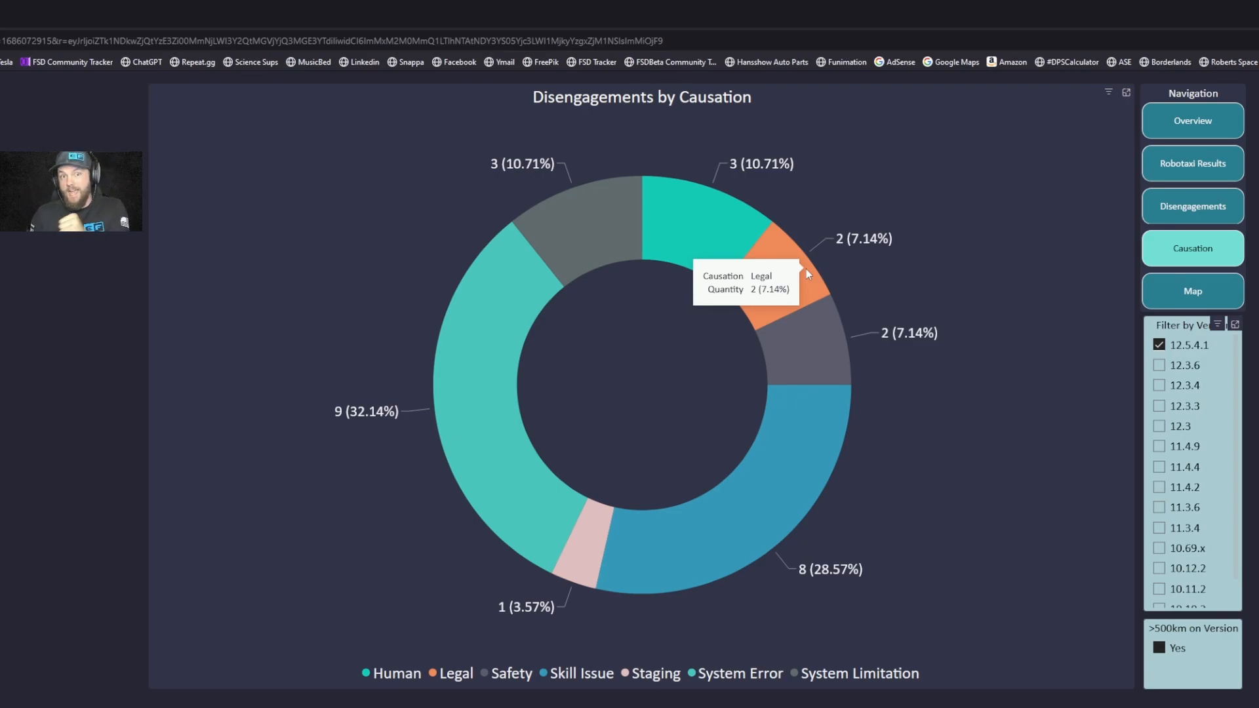
{"action": "mouse_move", "coordinate": [884, 274]}
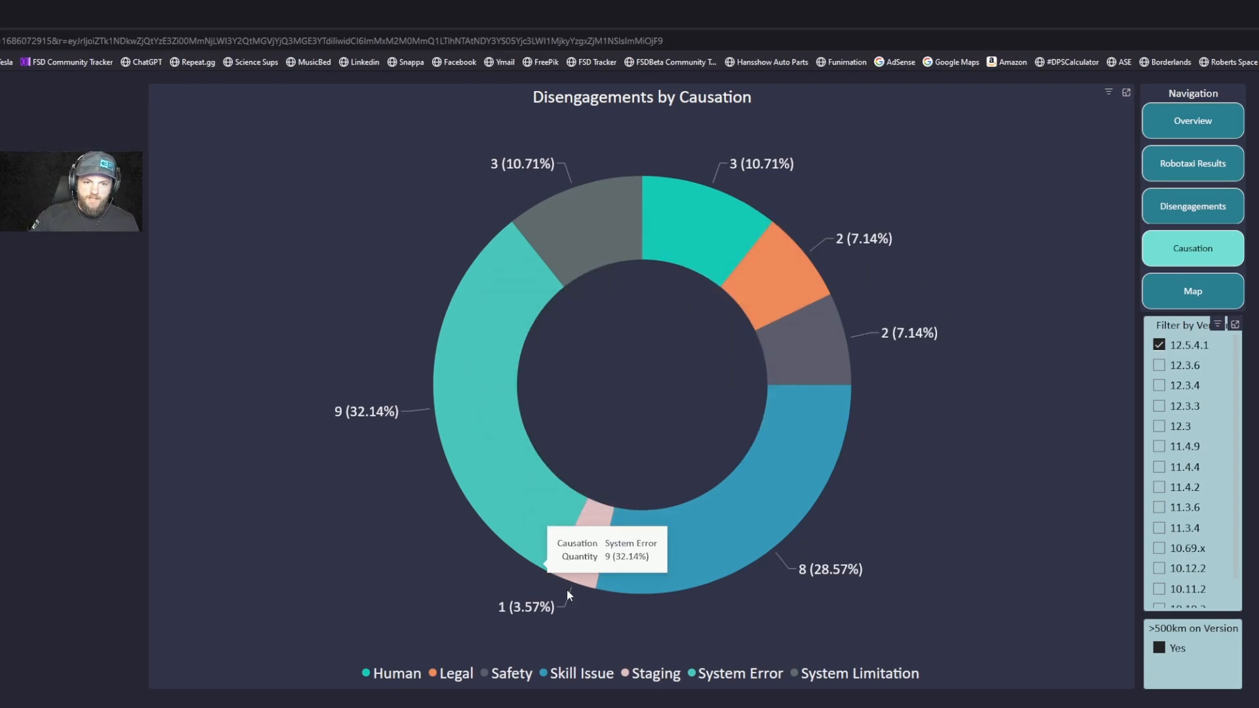
- Open the Map page, which shows Florida regions like Winter Haven at 57% success
{"action": "left_click", "coordinate": [1191, 290]}
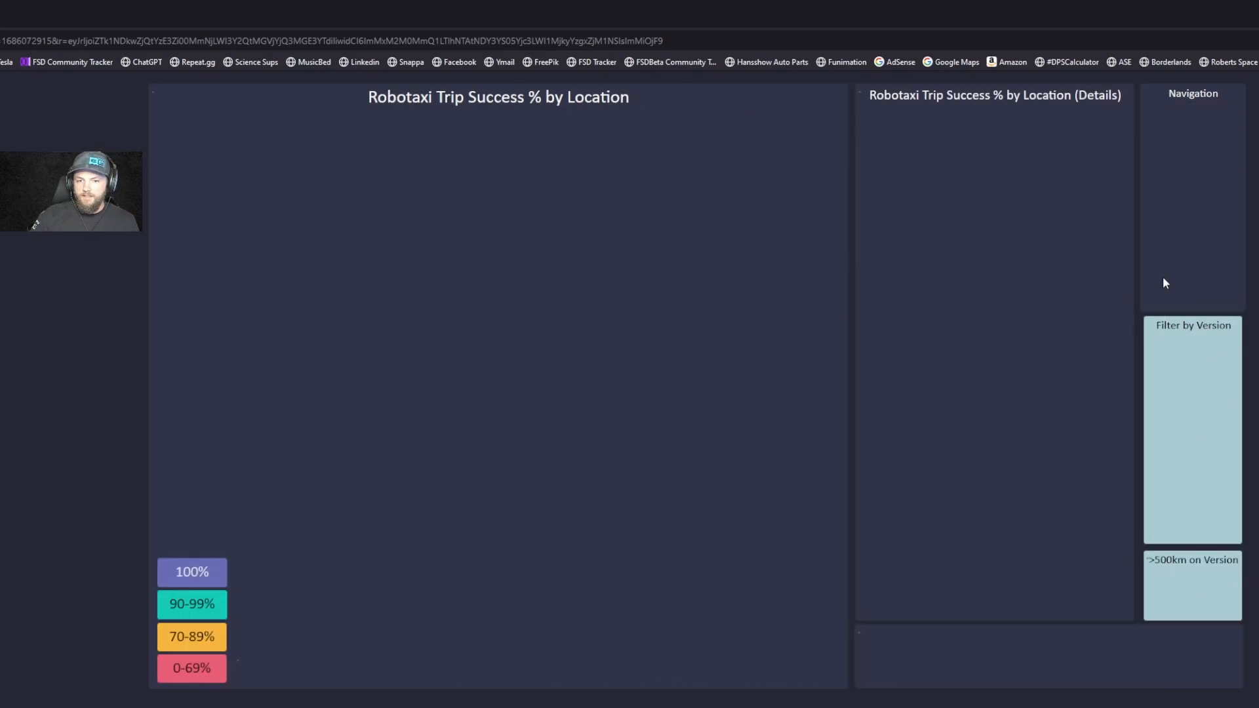
{"action": "left_click", "coordinate": [1192, 290]}
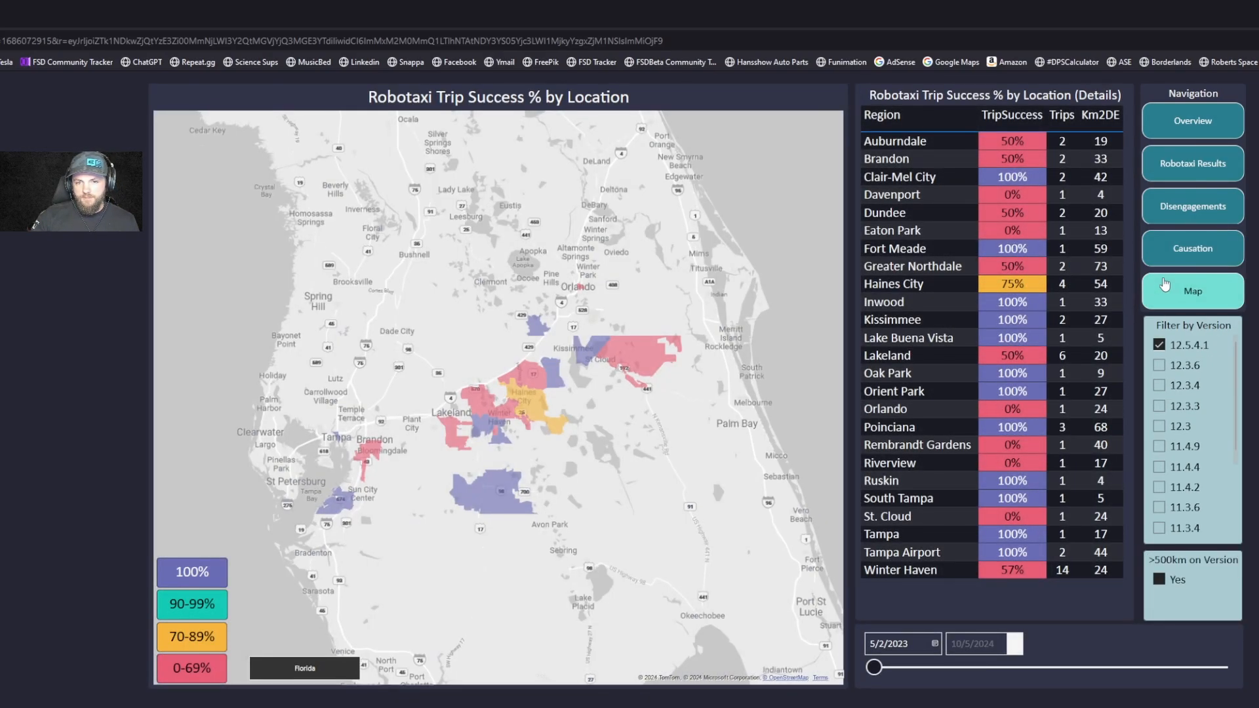
{"action": "mouse_move", "coordinate": [416, 642]}
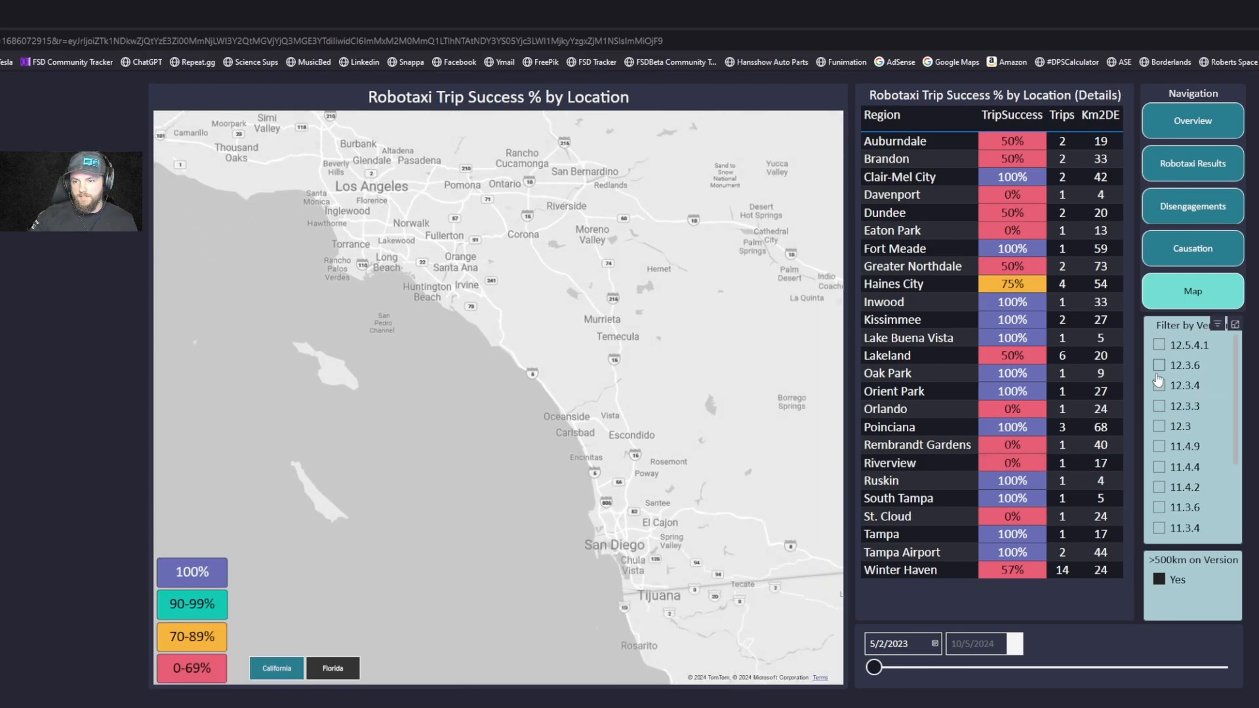
- Filter the map to build 12.3.6 and show California regions like Carlsbad at 89%
{"action": "left_click", "coordinate": [332, 668]}
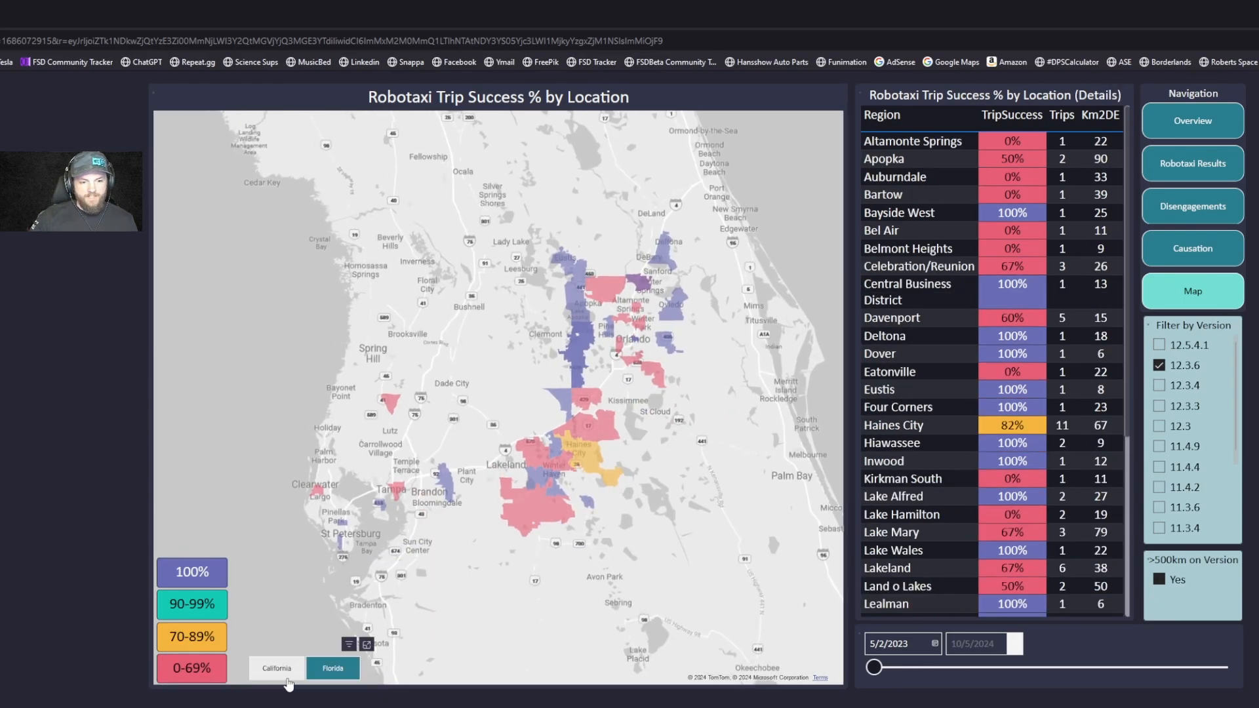
{"action": "left_click", "coordinate": [276, 668]}
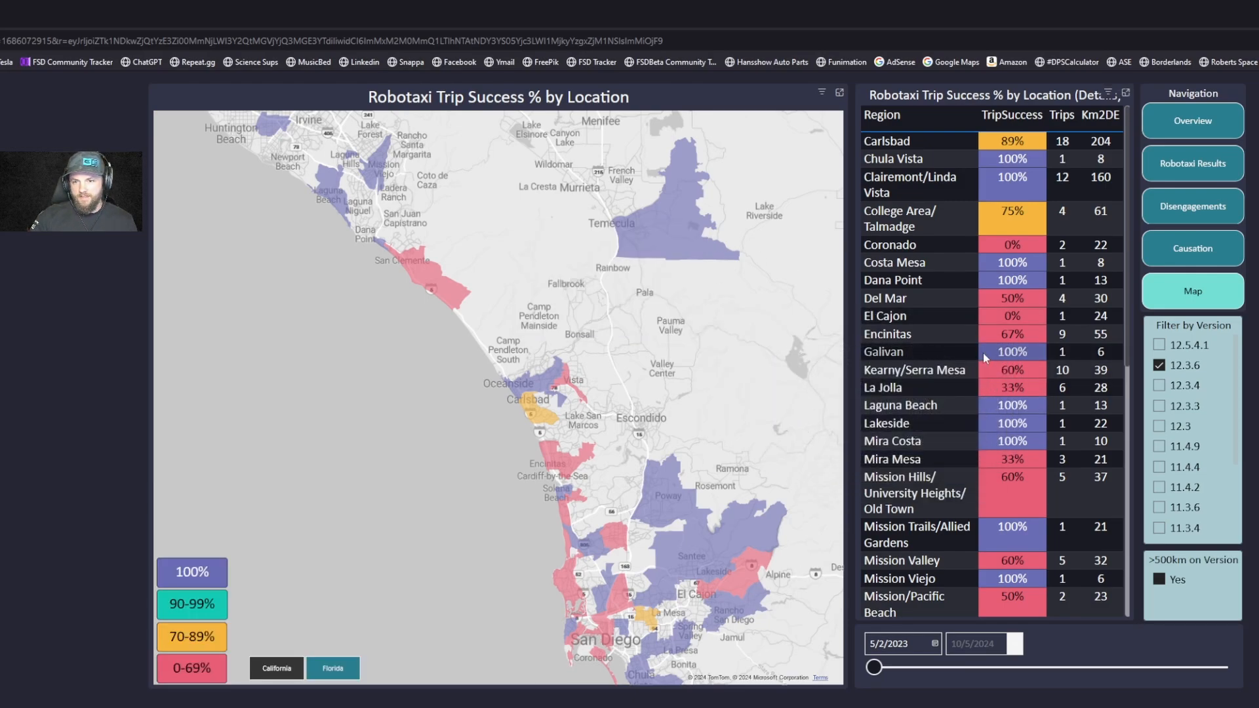
{"action": "mouse_move", "coordinate": [1053, 286]}
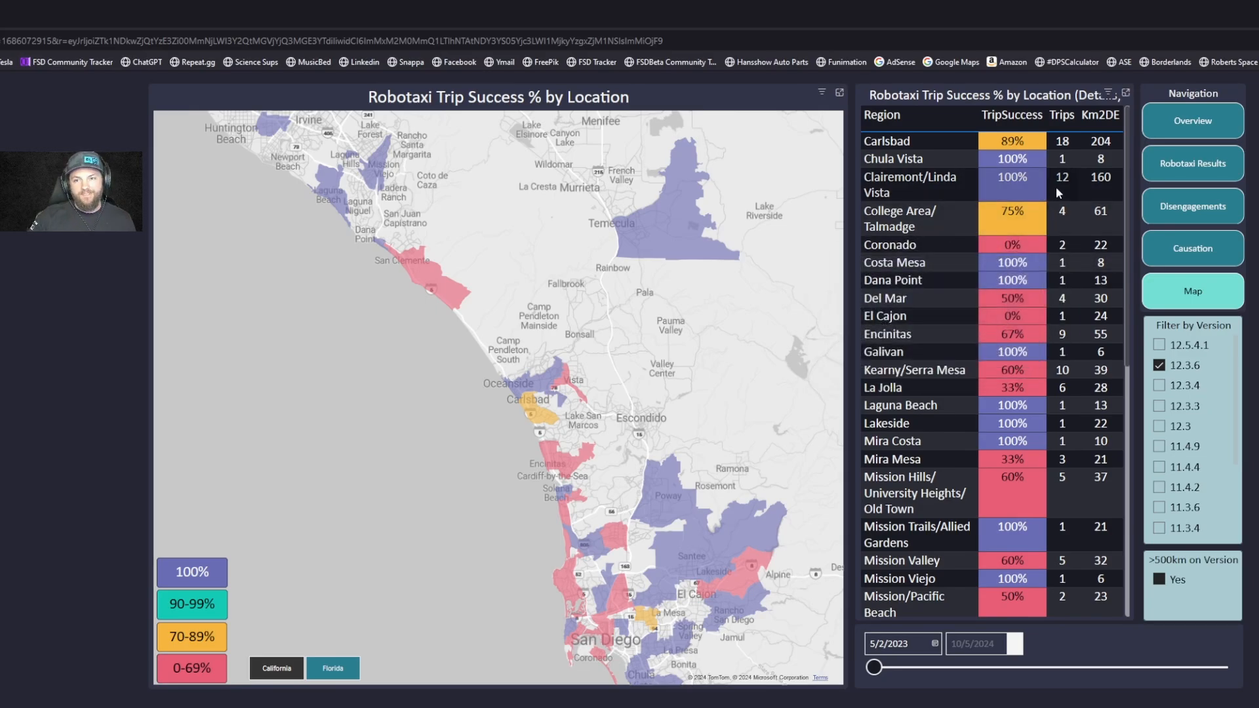
{"action": "mouse_move", "coordinate": [1056, 193]}
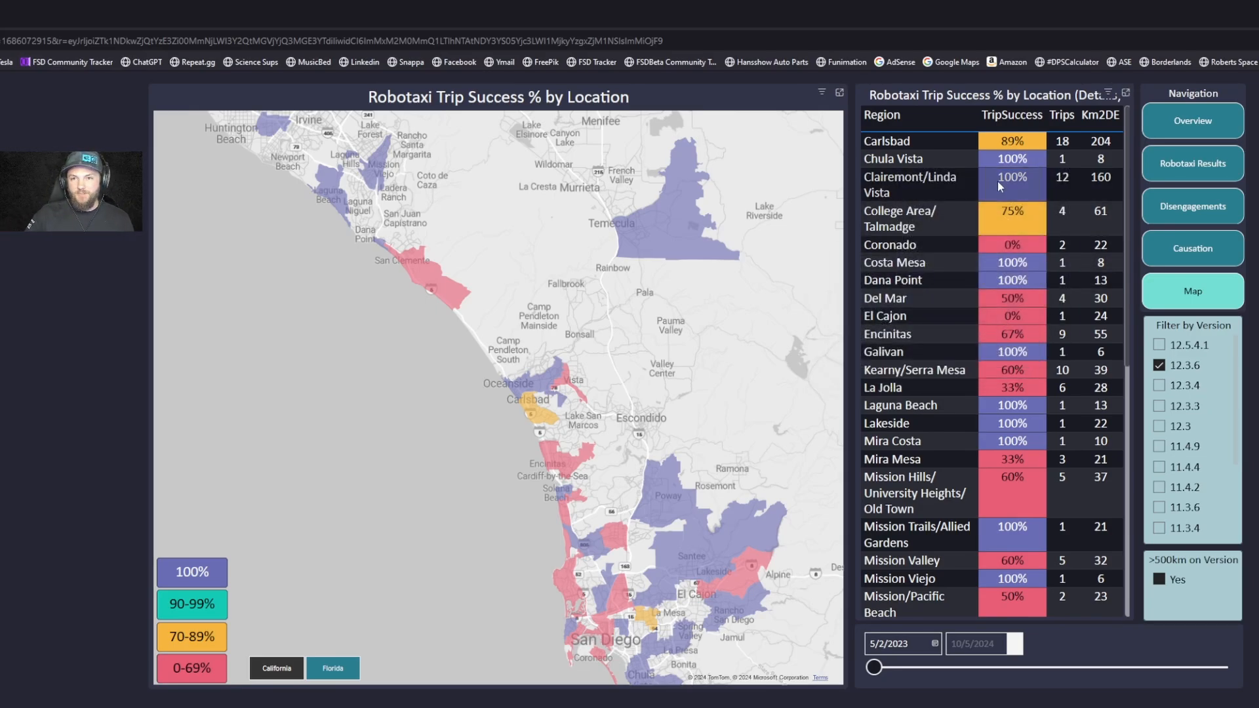
{"action": "mouse_move", "coordinate": [1000, 184]}
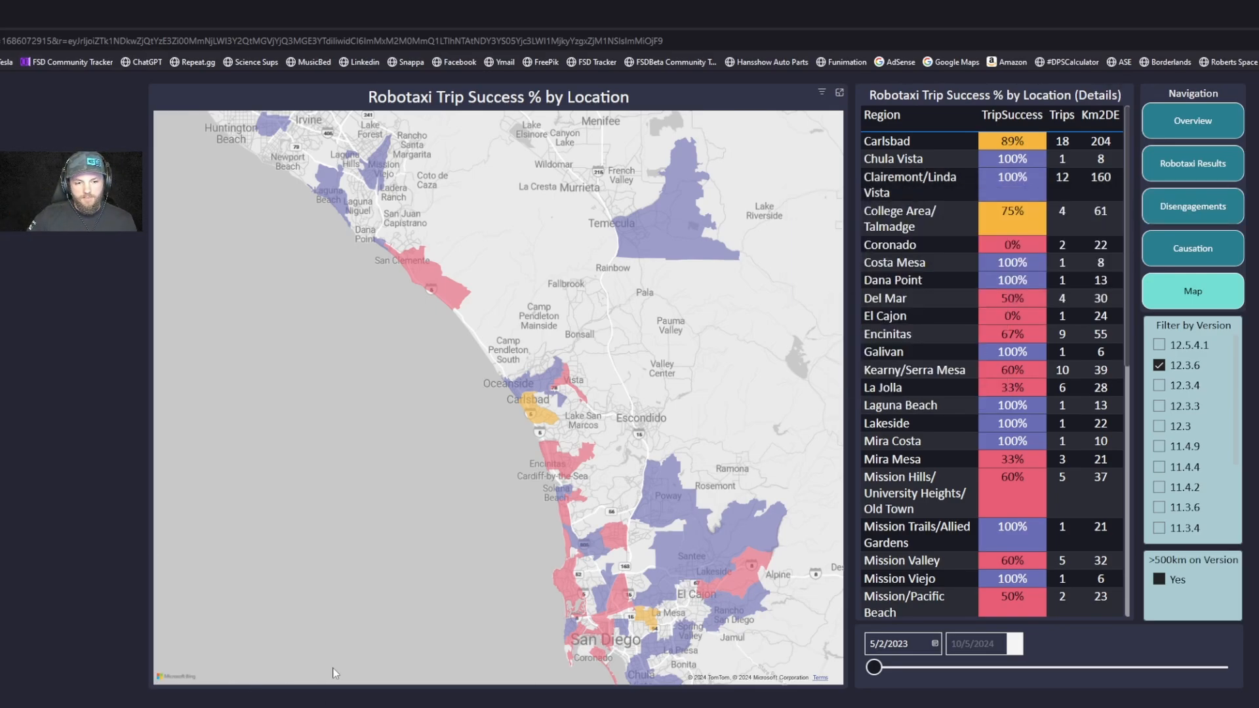
- Switch to Florida regions, scroll down the details table, then filter to build 12.5.4.1
{"action": "left_click", "coordinate": [333, 667]}
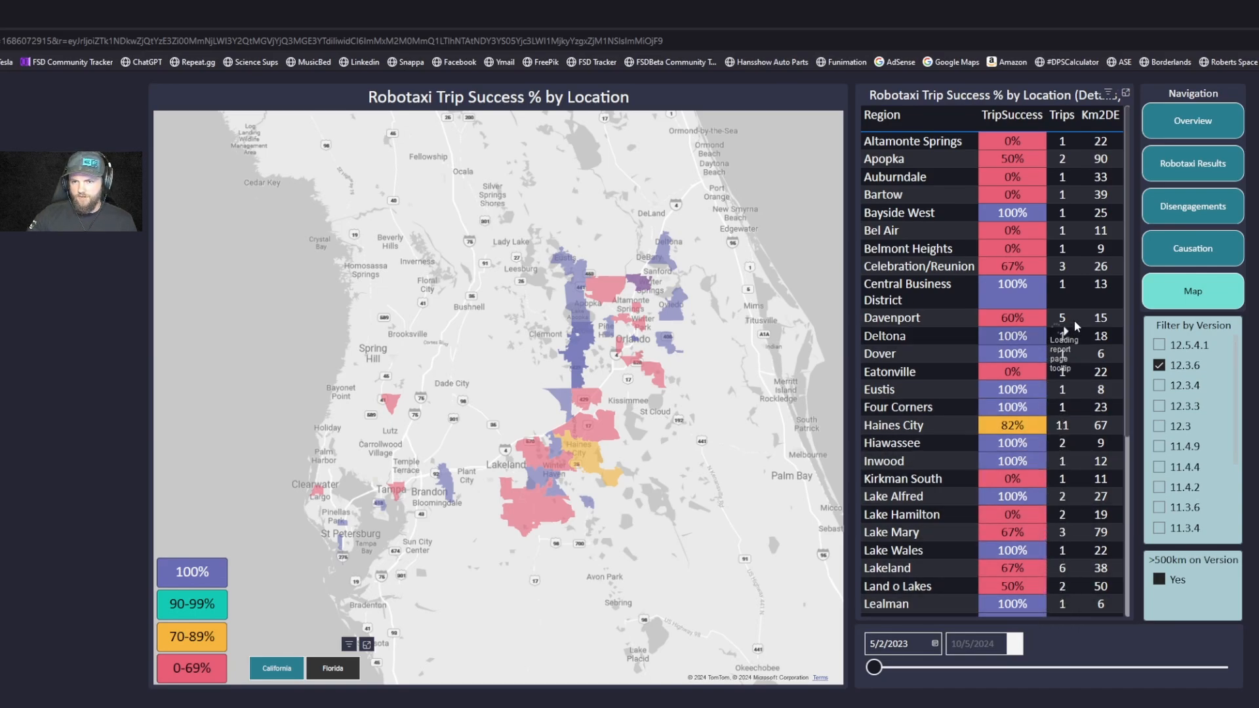
{"action": "scroll", "scroll_direction": "down", "scroll_amount": 3}
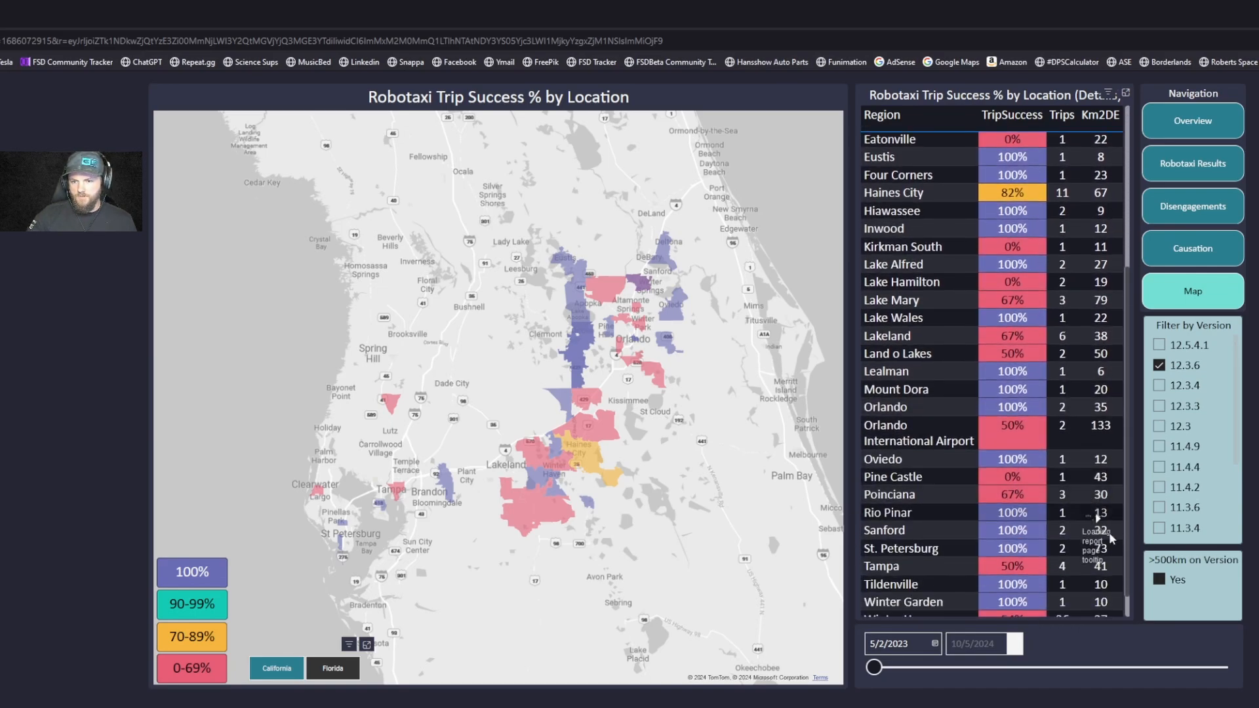
{"action": "scroll", "scroll_direction": "down", "scroll_amount": 3}
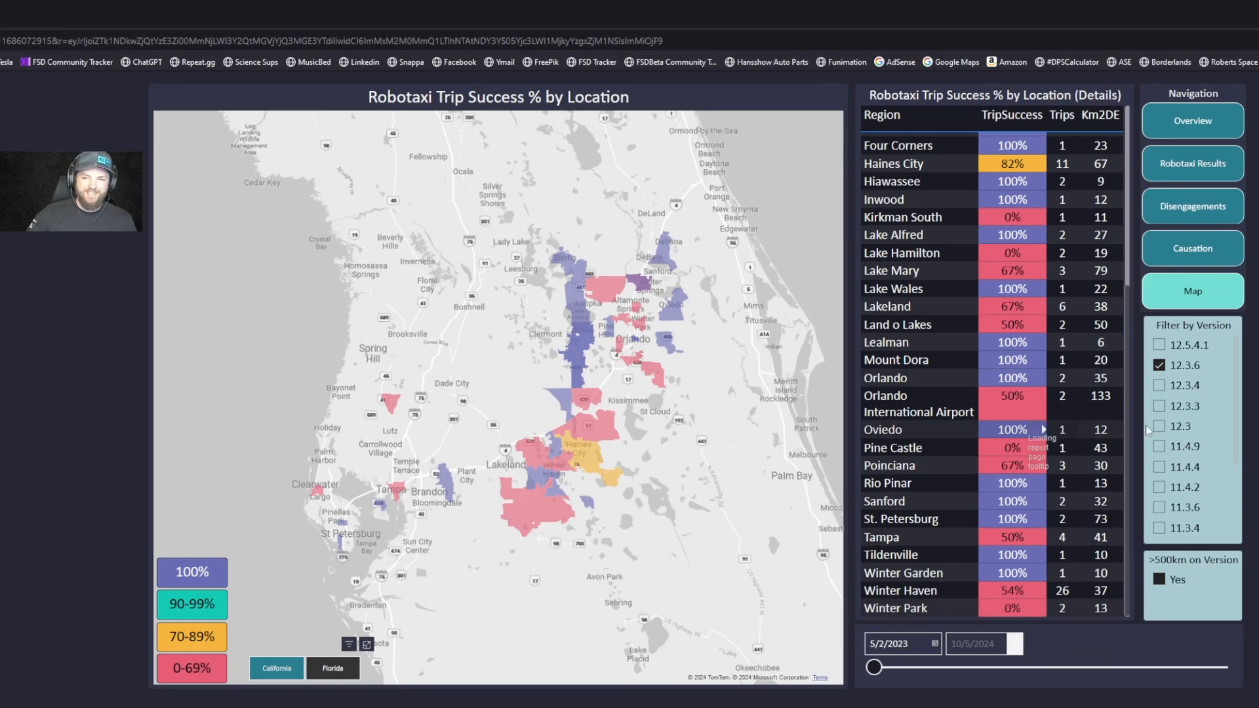
{"action": "left_click", "coordinate": [1159, 344]}
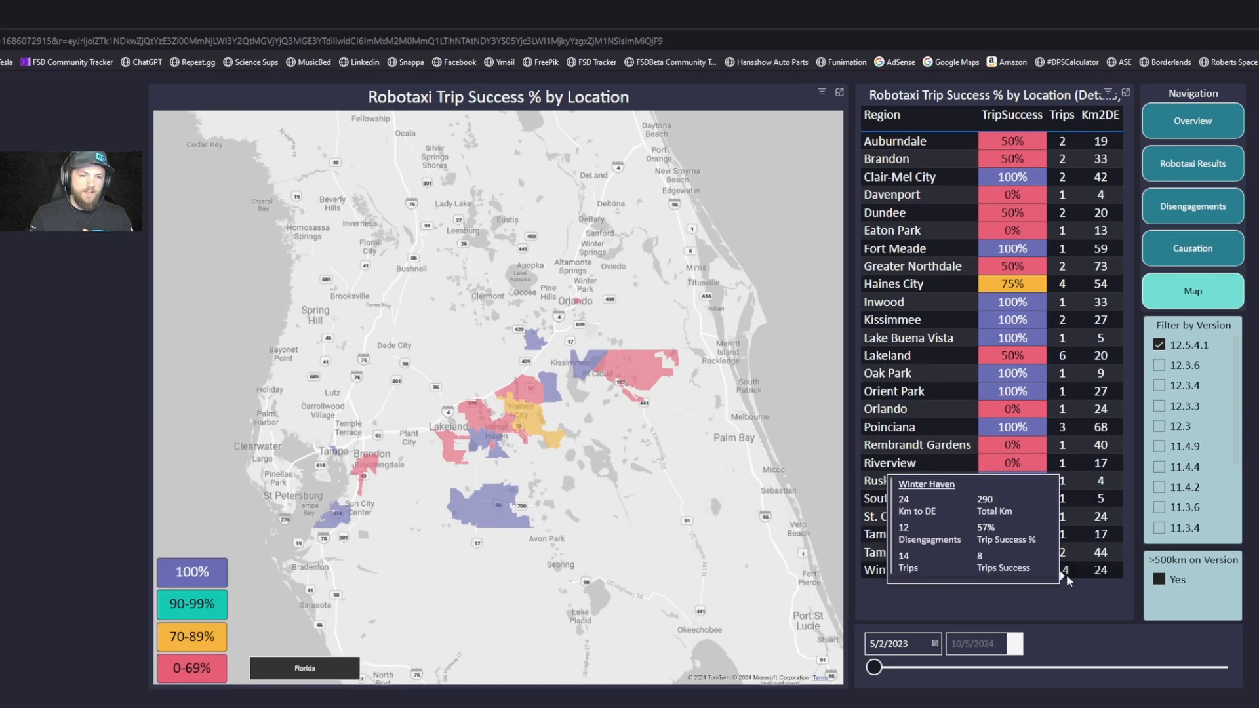
{"action": "mouse_move", "coordinate": [573, 417]}
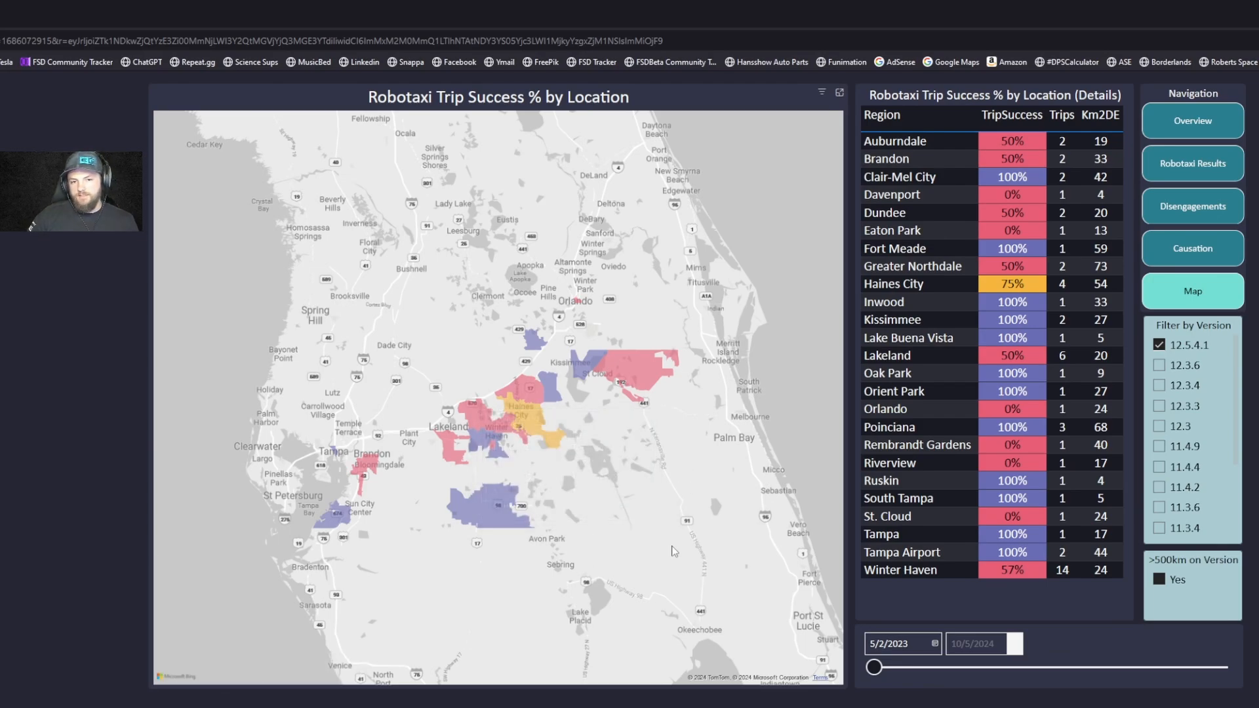
{"action": "mouse_move", "coordinate": [494, 520]}
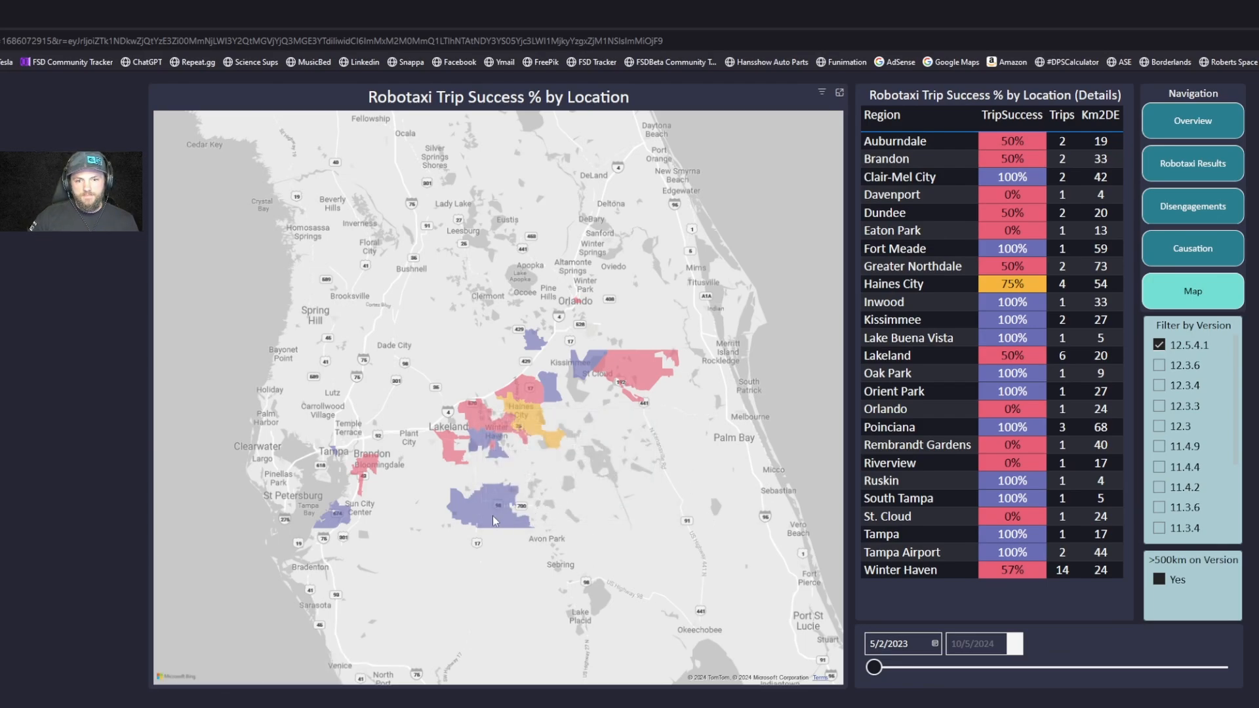
{"action": "mouse_move", "coordinate": [554, 379]}
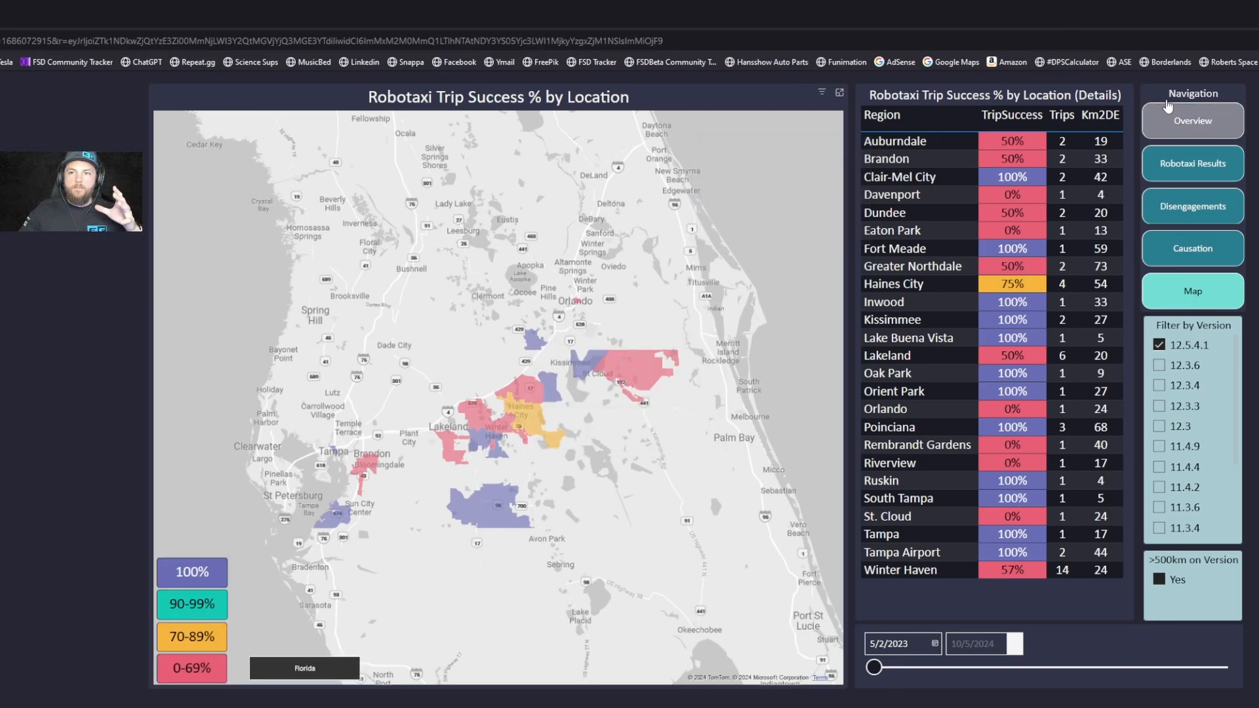
- Return to the Overview and clear the 12.5.4.1 filter, showing 1,814 trips and 54% success
{"action": "left_click", "coordinate": [1191, 121]}
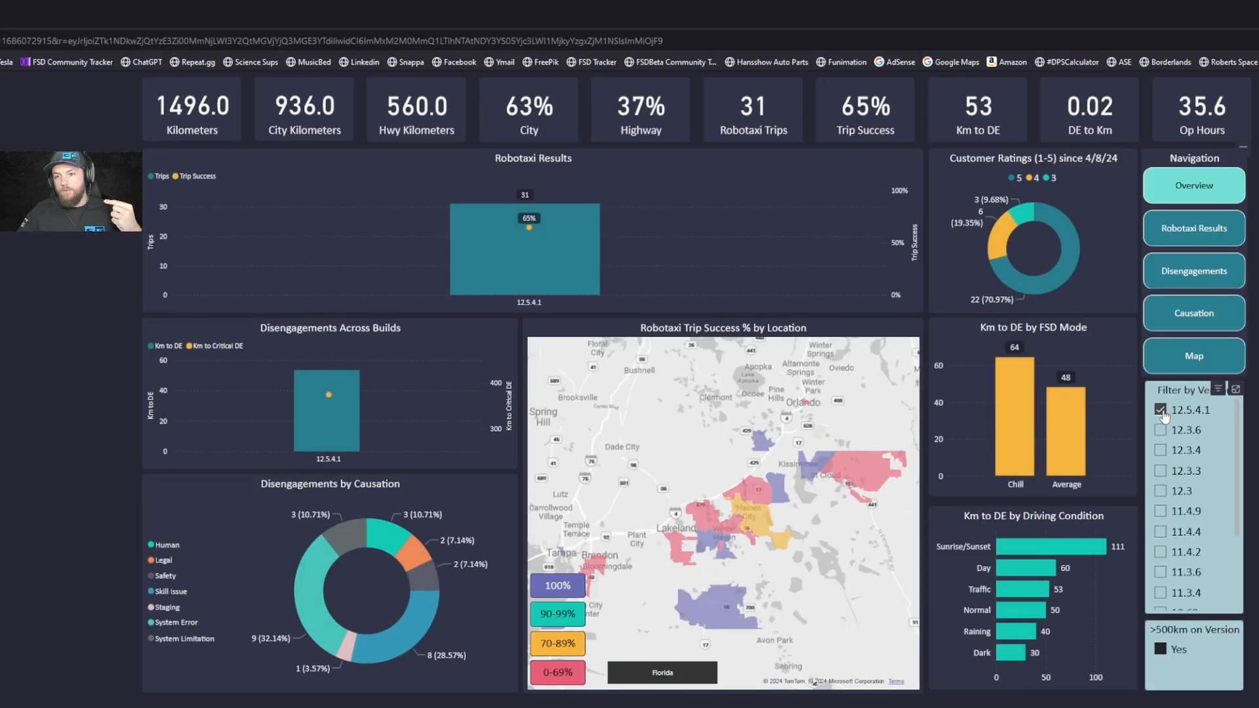
{"action": "left_click", "coordinate": [1161, 409]}
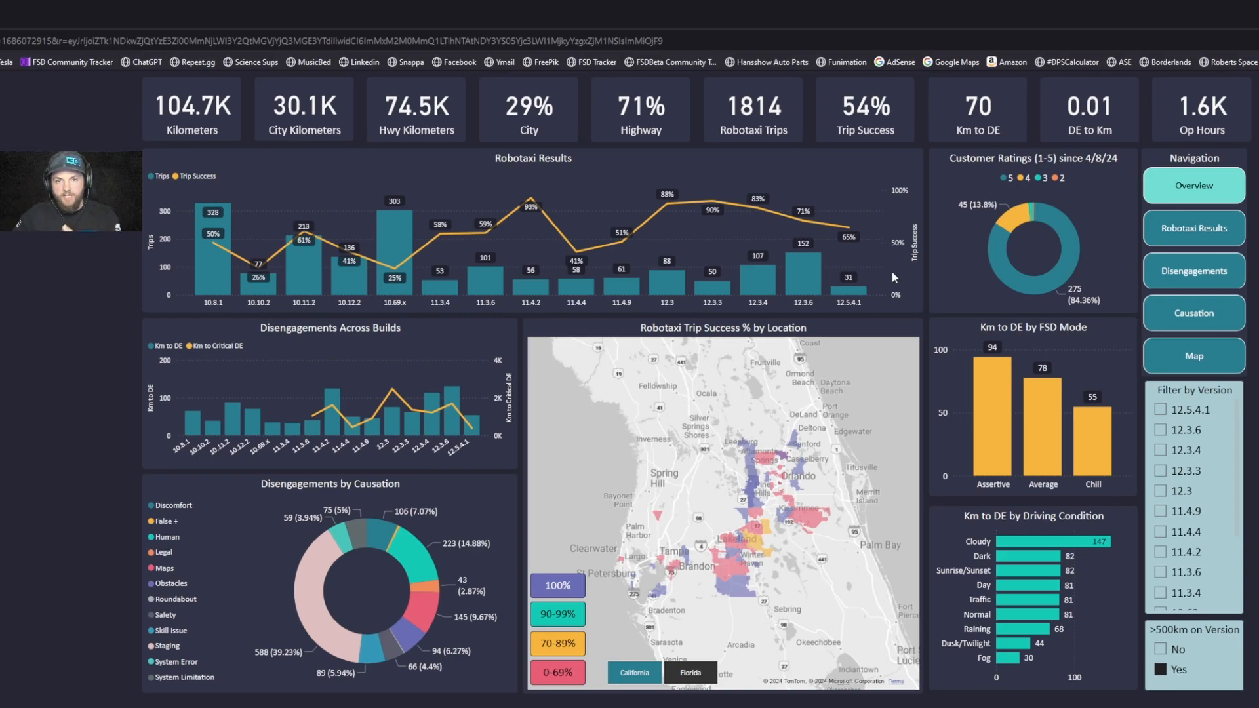
{"action": "mouse_move", "coordinate": [768, 140]}
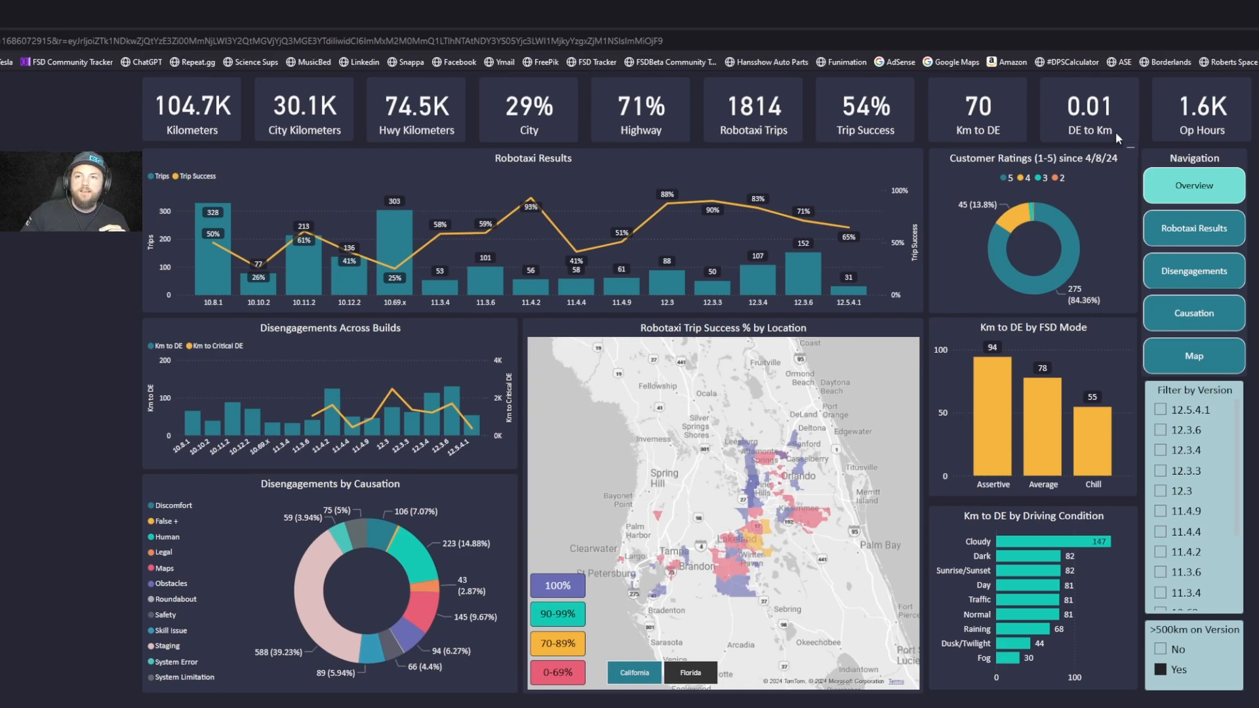
{"action": "mouse_move", "coordinate": [1219, 124]}
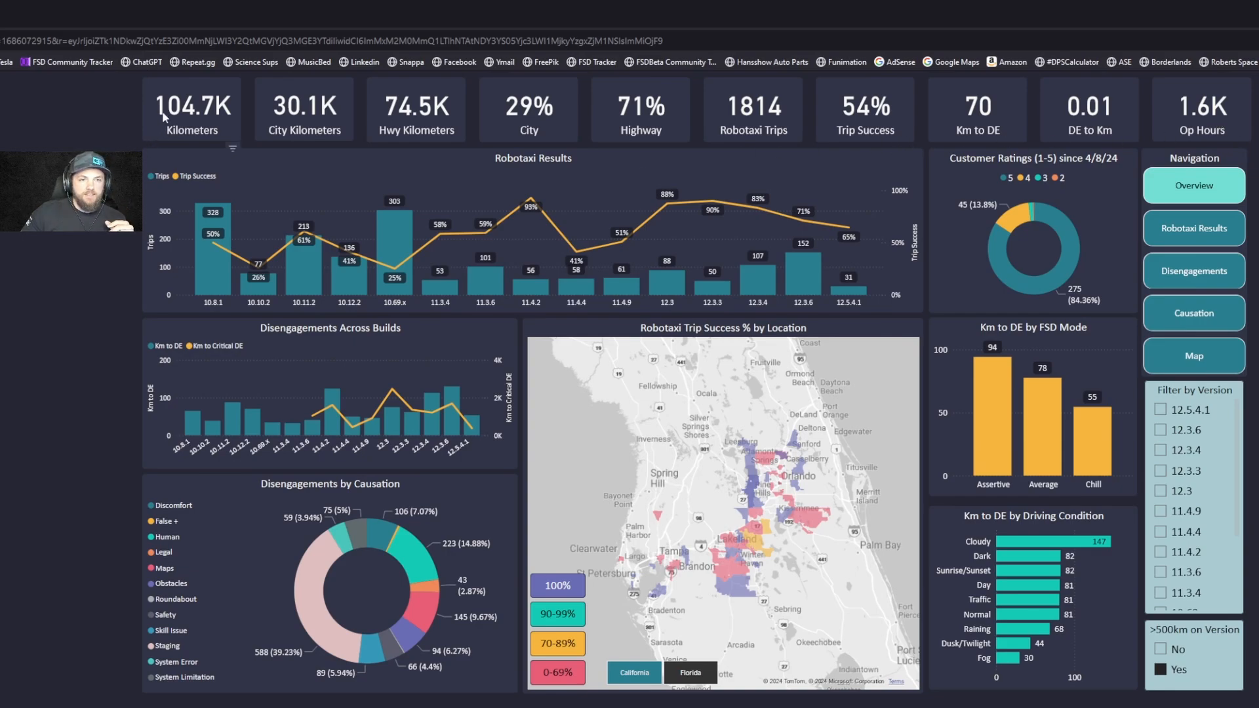
{"action": "mouse_move", "coordinate": [190, 129]}
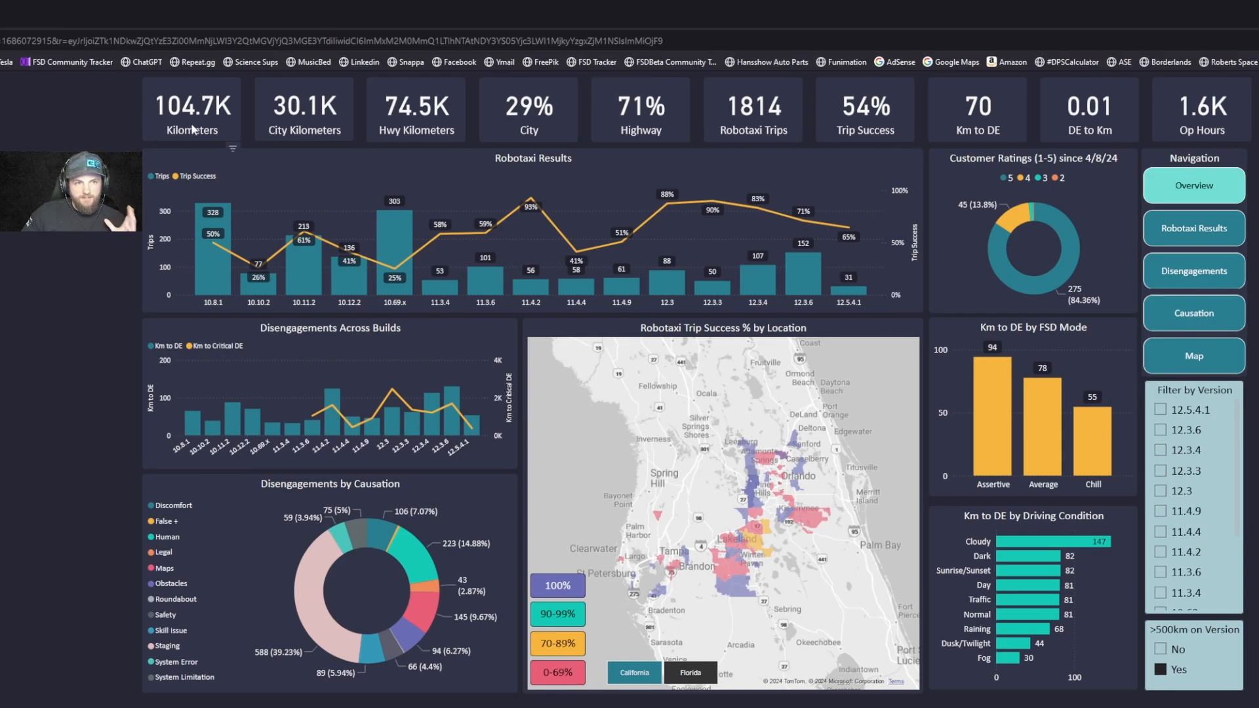